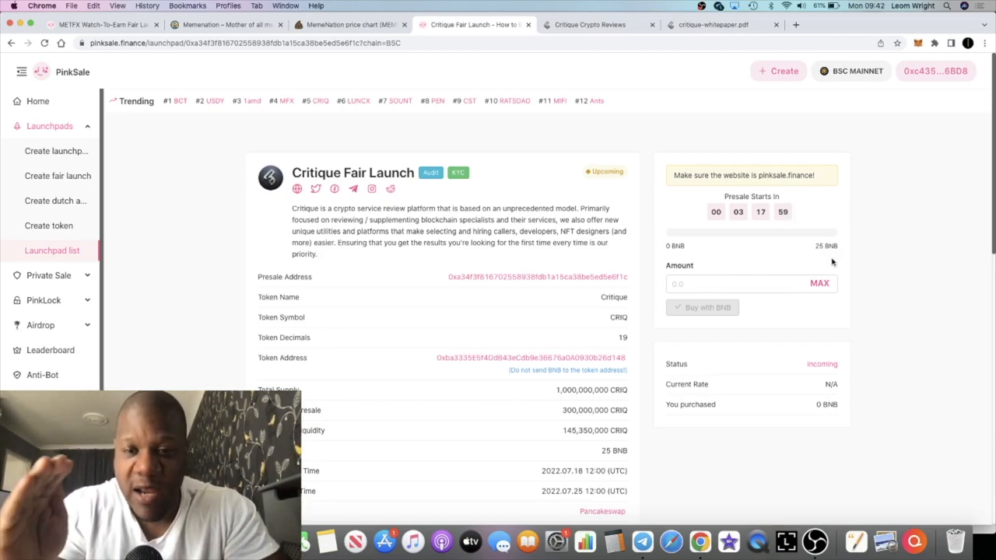
Switch to the Critique Crypto Reviews site and scan its Tokenomics section, returning to the top.
scroll(down, 3)
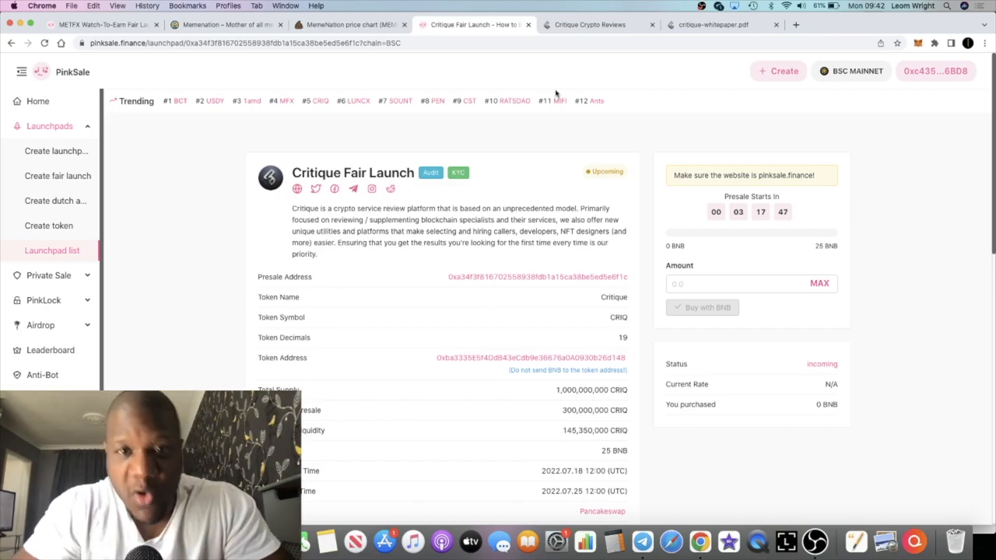
click(588, 25)
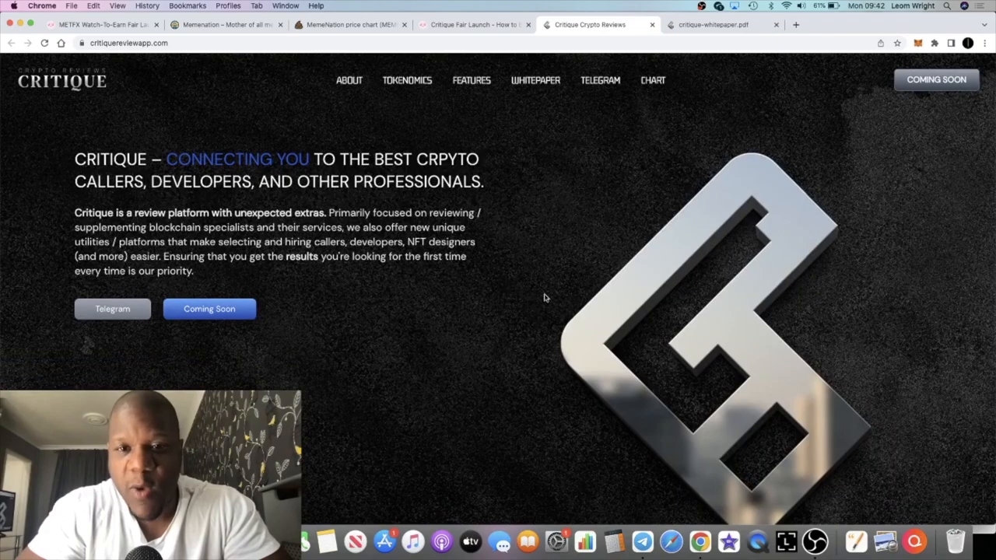
mouse_move(537, 321)
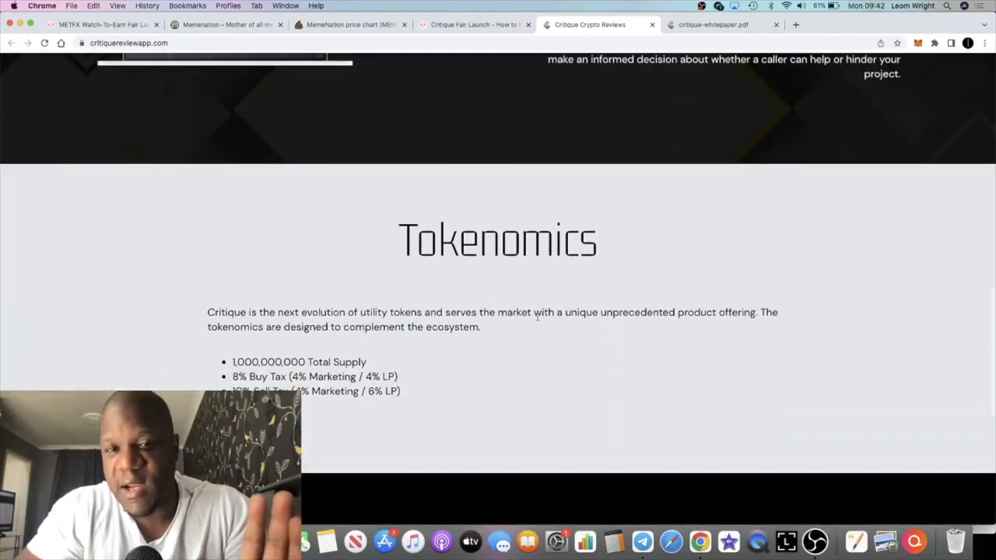
scroll(up, 3)
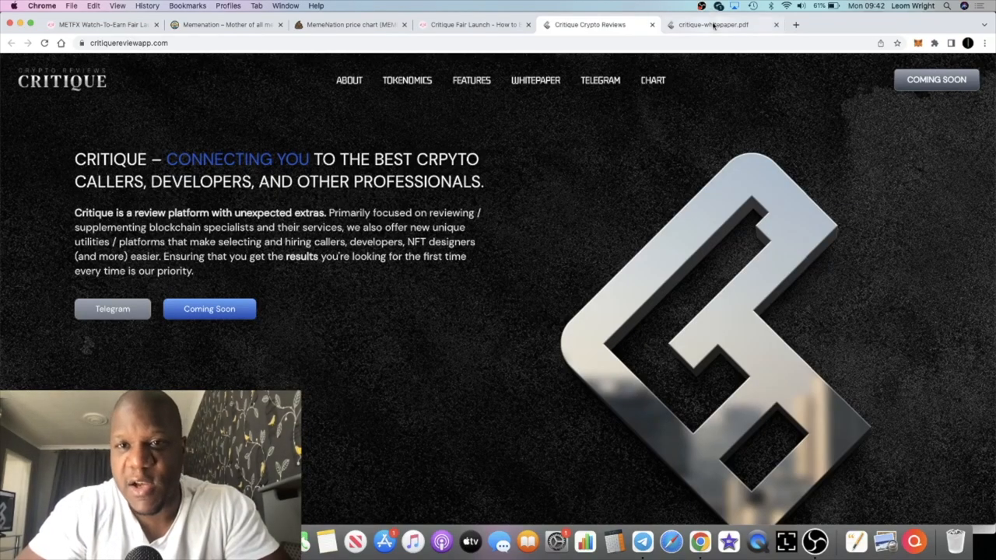
Bring up critique-whitepaper.pdf and settle on page 1 at the Introduction.
click(712, 25)
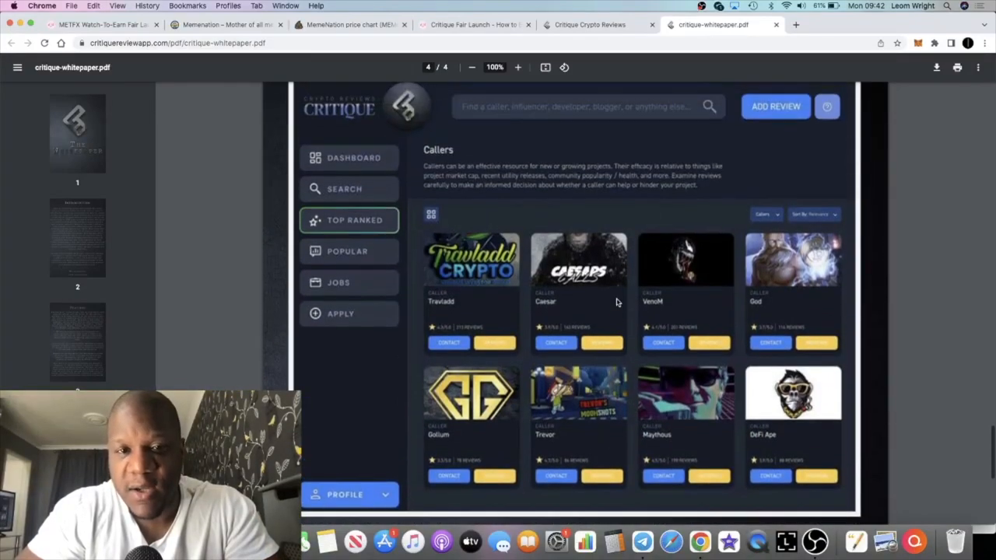
mouse_move(573, 379)
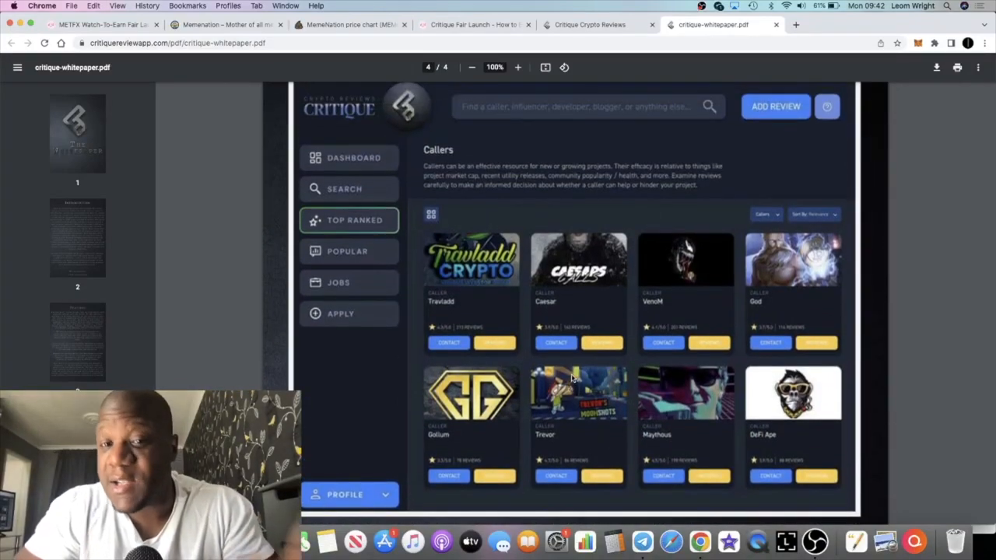
mouse_move(628, 406)
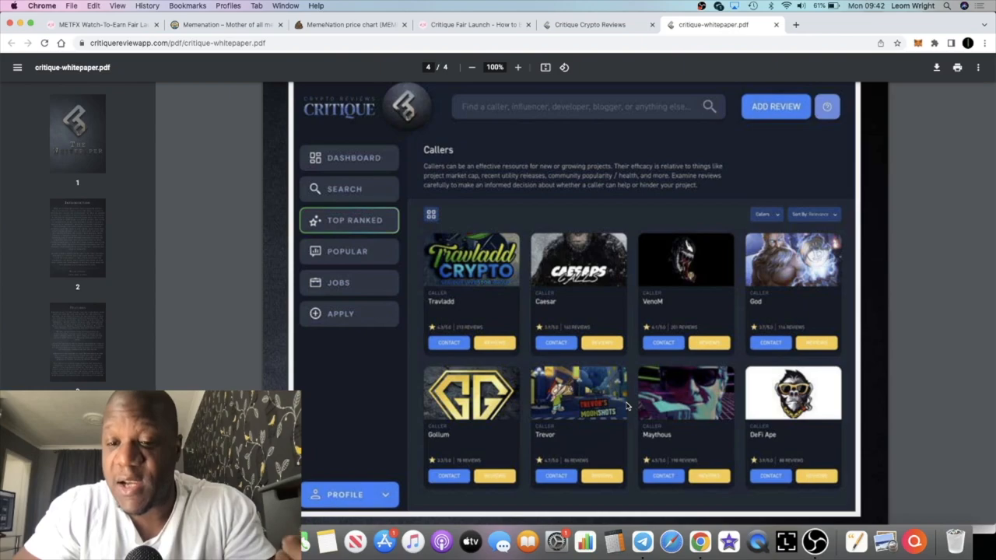
mouse_move(492, 311)
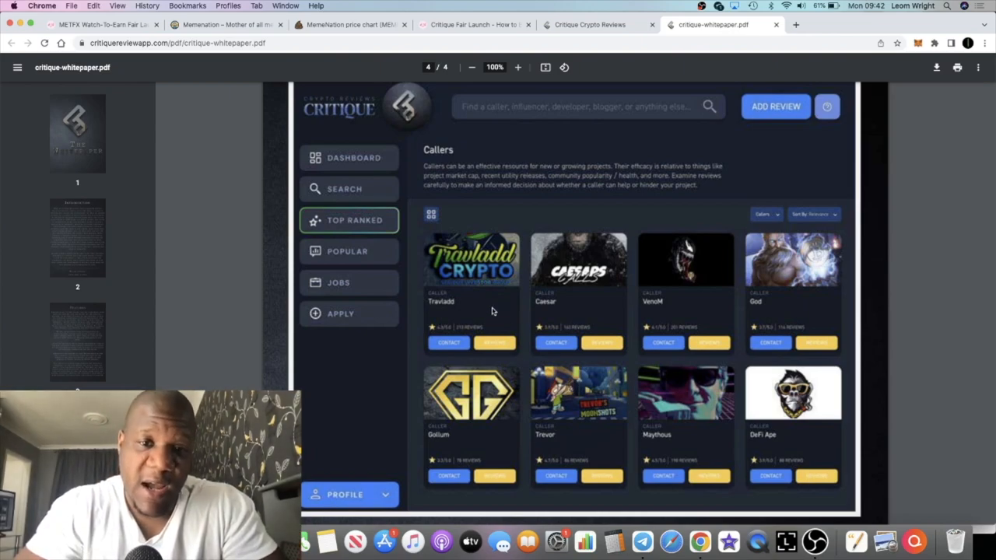
mouse_move(514, 441)
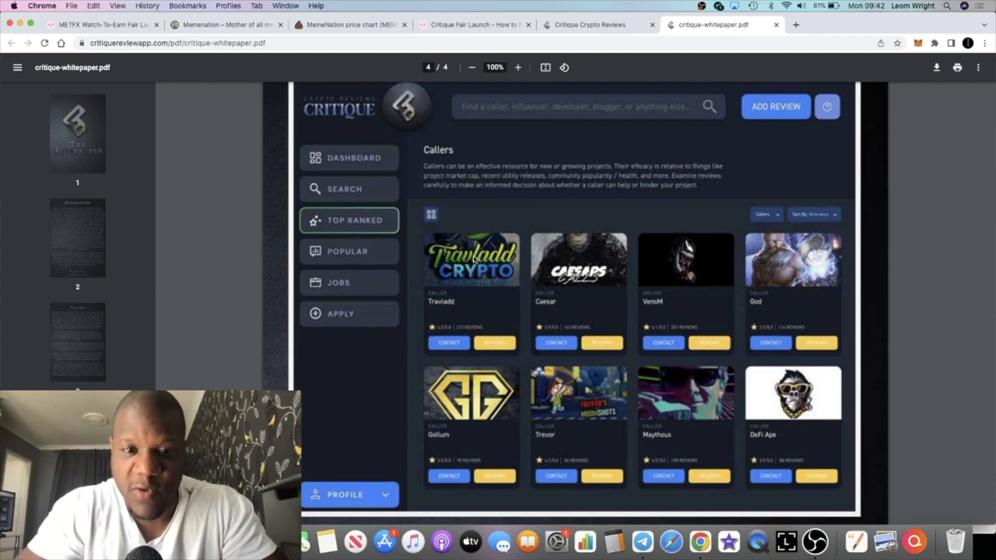
mouse_move(837, 305)
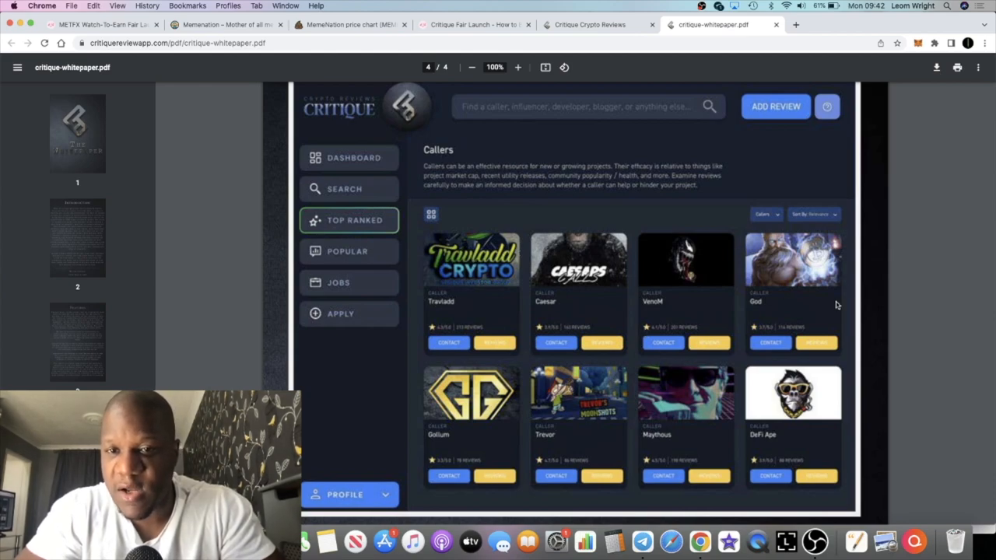
mouse_move(594, 330)
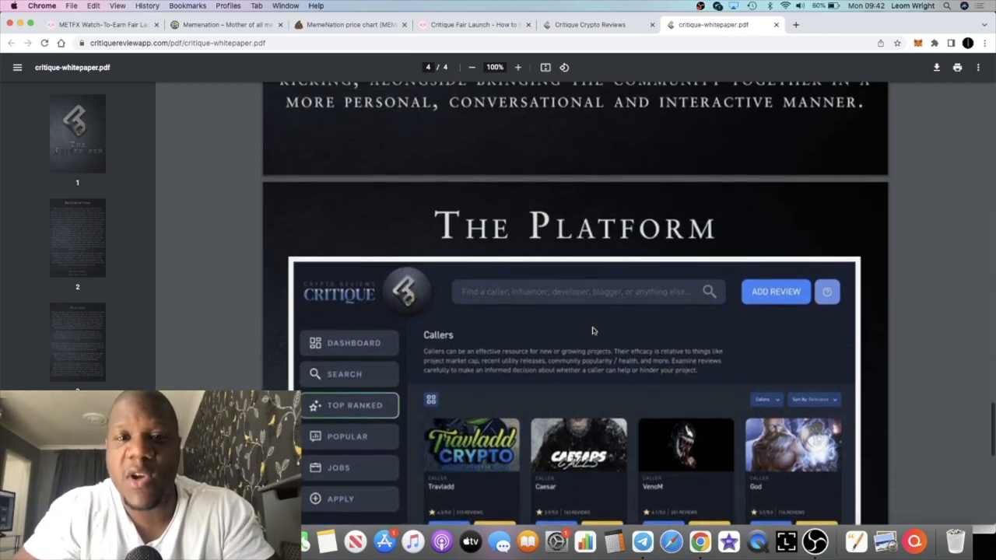
scroll(down, 3)
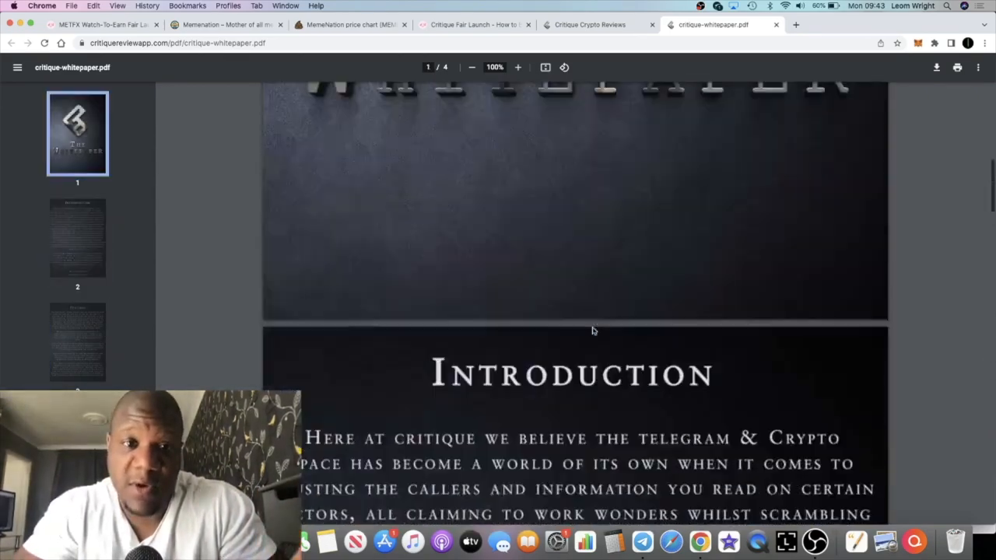
Read down through the whitepaper's Introduction on page 2.
scroll(down, 3)
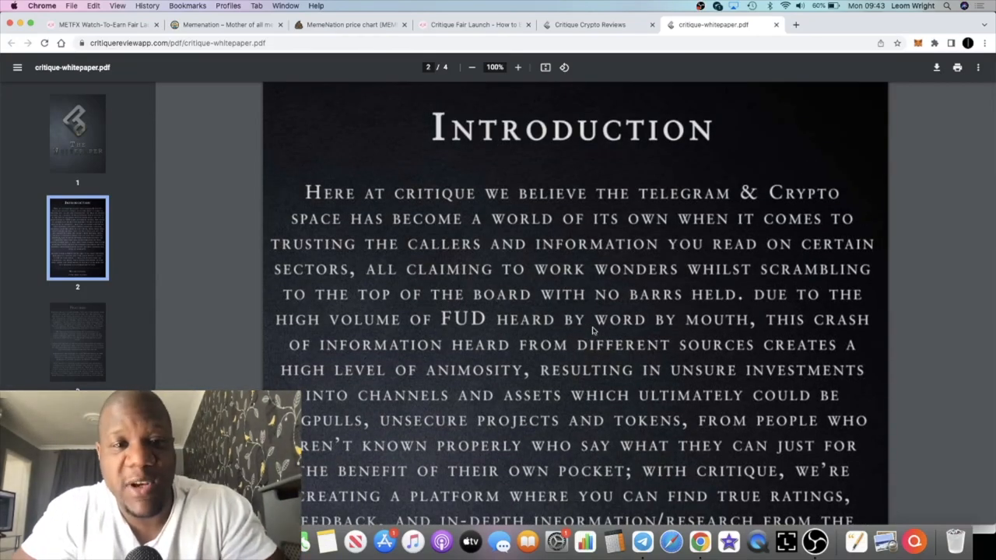
mouse_move(594, 243)
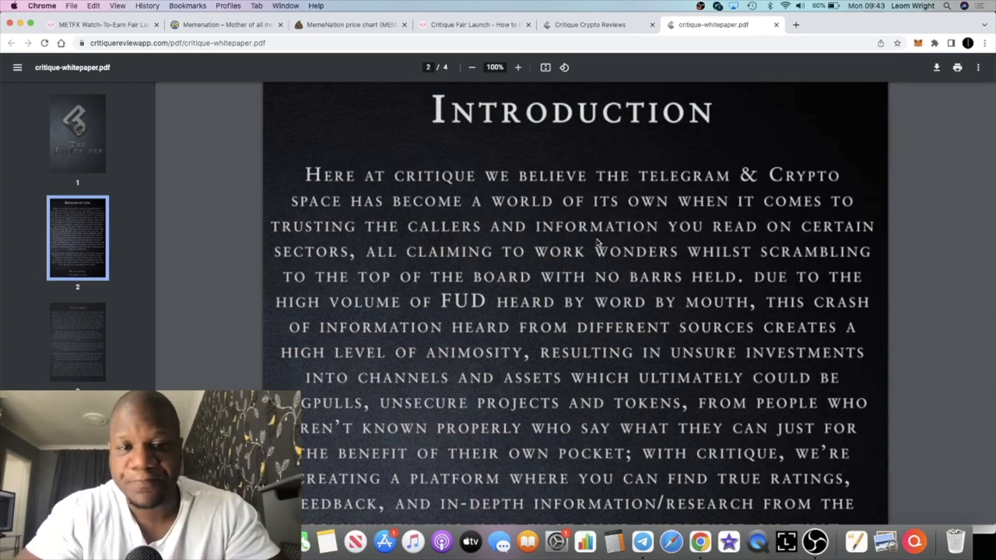
scroll(down, 3)
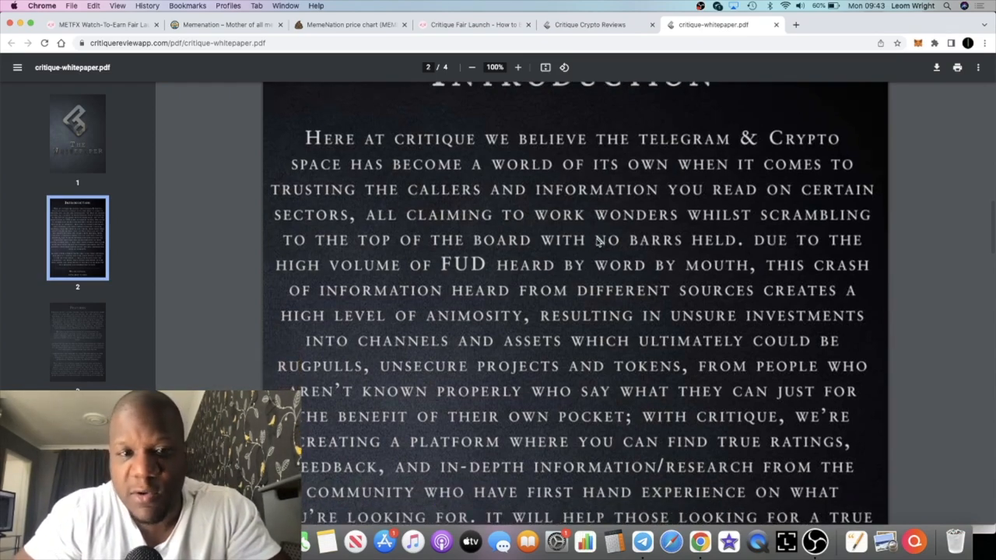
scroll(down, 3)
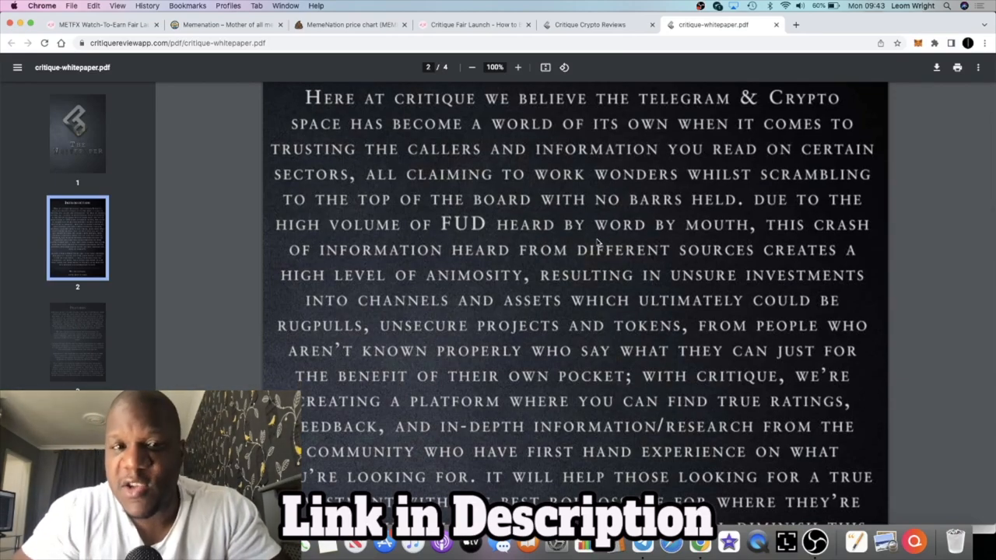
scroll(down, 3)
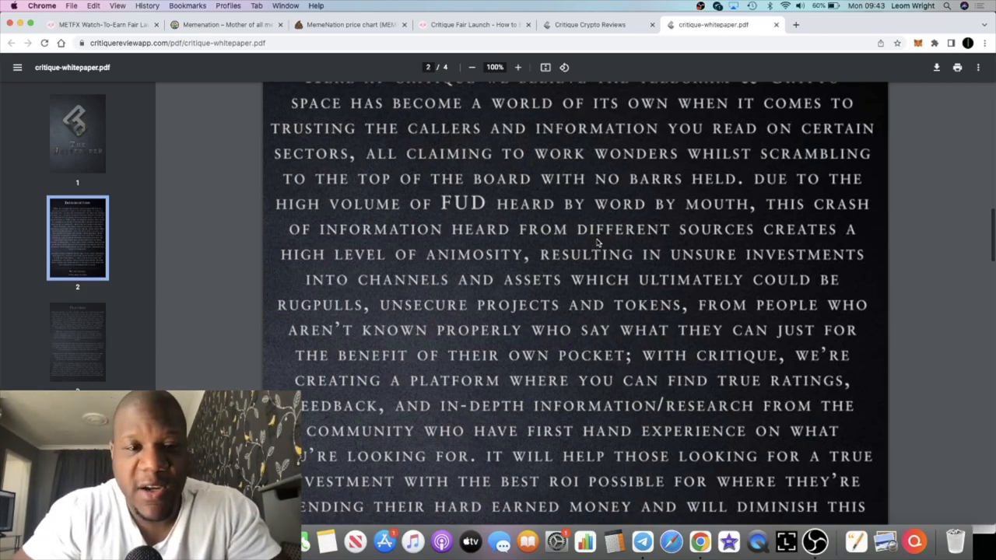
scroll(down, 3)
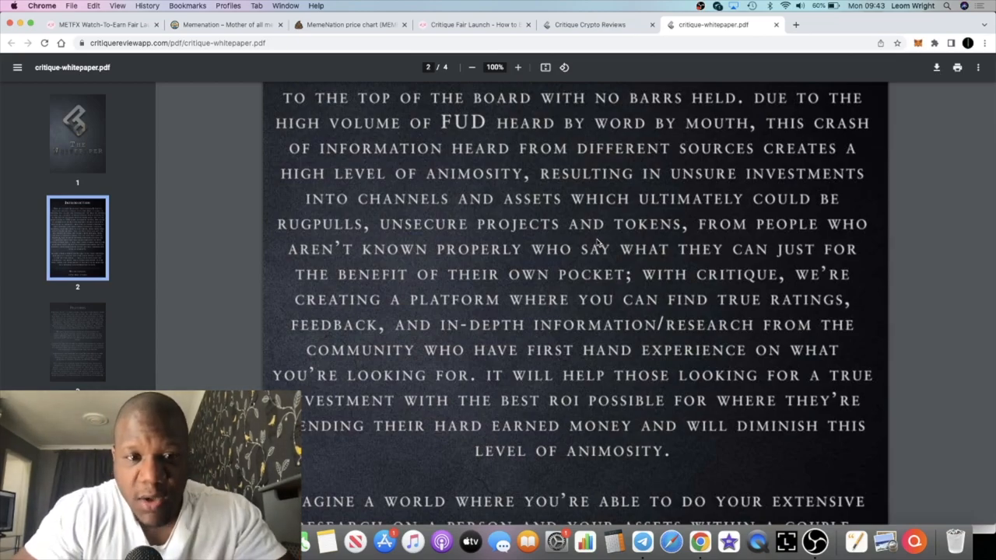
Continue past the 'We are Critique' closing lines to the Features heading on page 3.
scroll(down, 3)
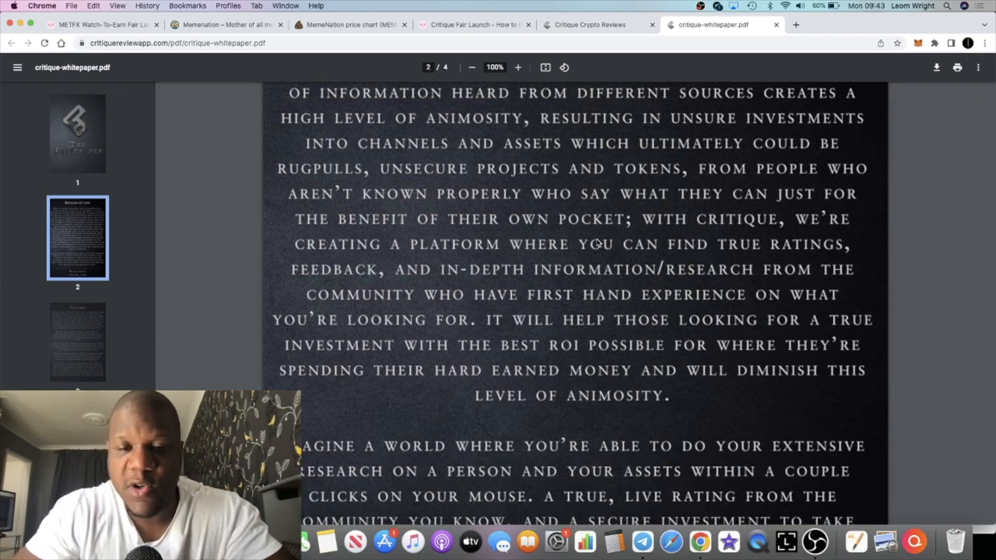
scroll(down, 3)
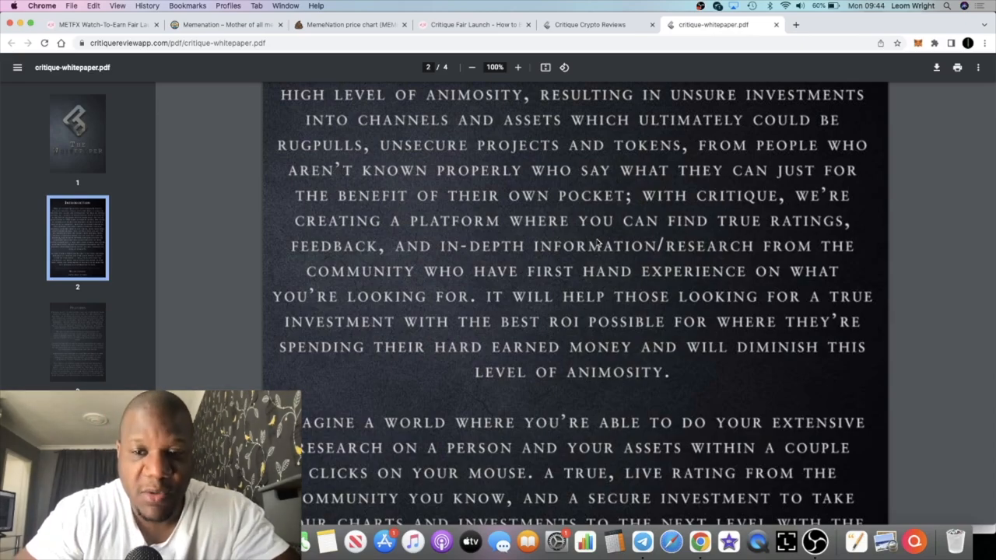
scroll(down, 3)
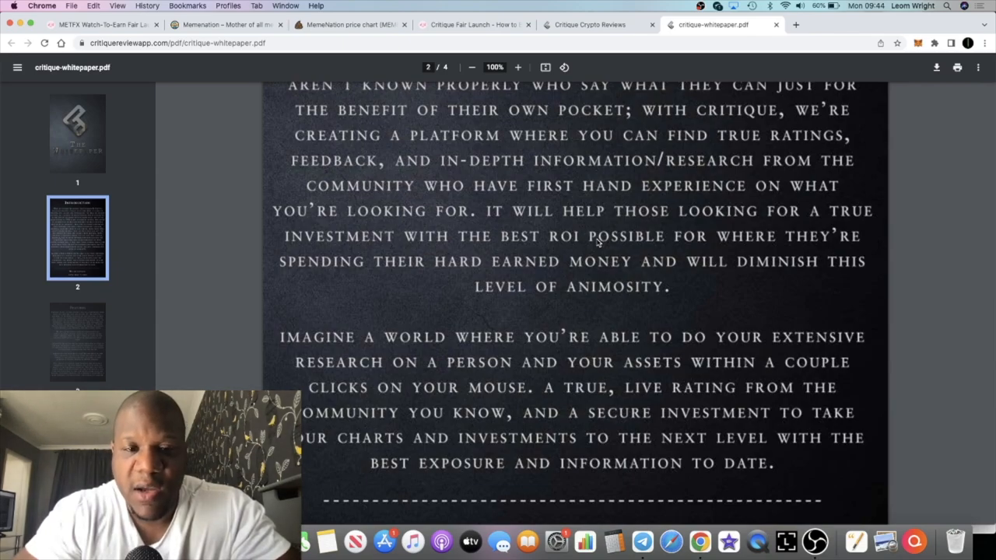
scroll(down, 3)
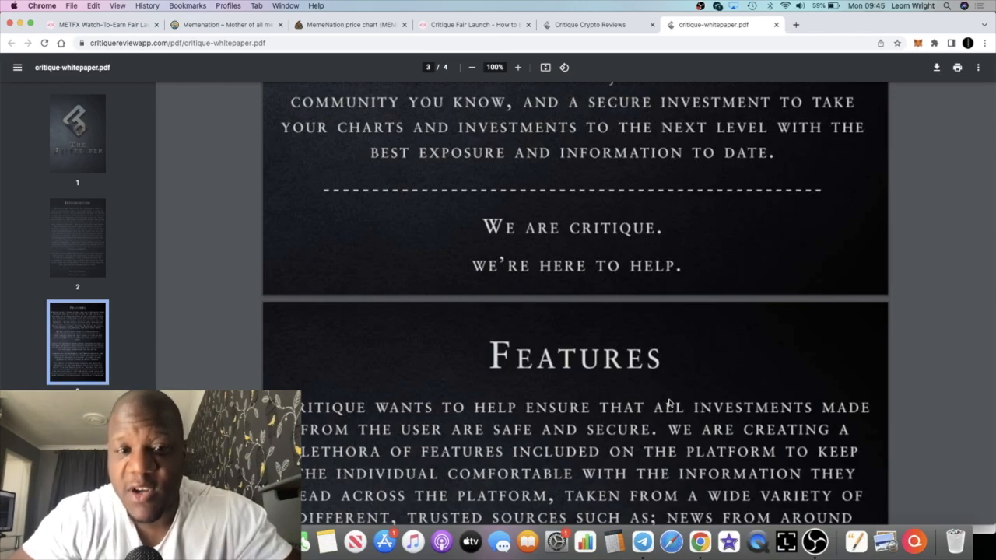
Move past the Features paragraphs to page 4's Callers grid screenshot.
scroll(down, 3)
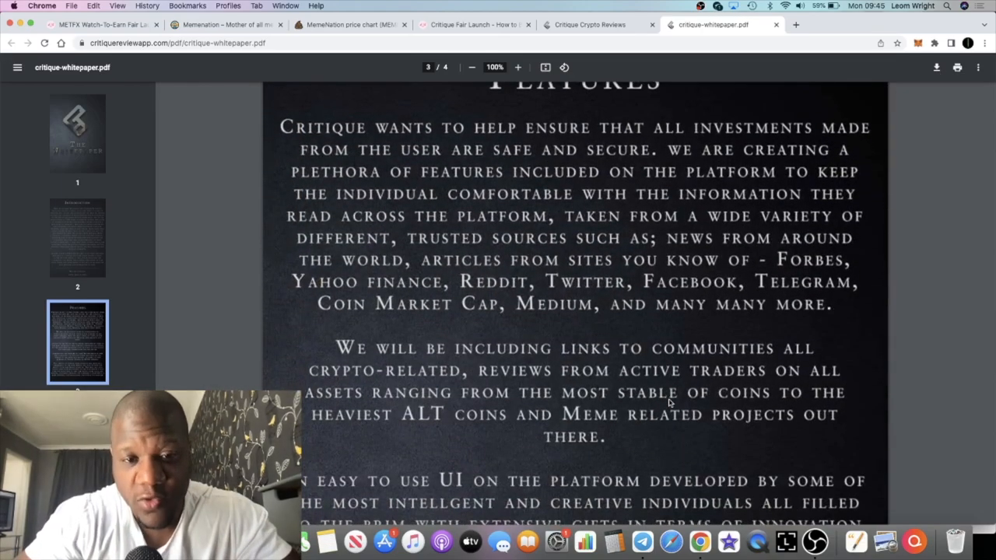
scroll(down, 3)
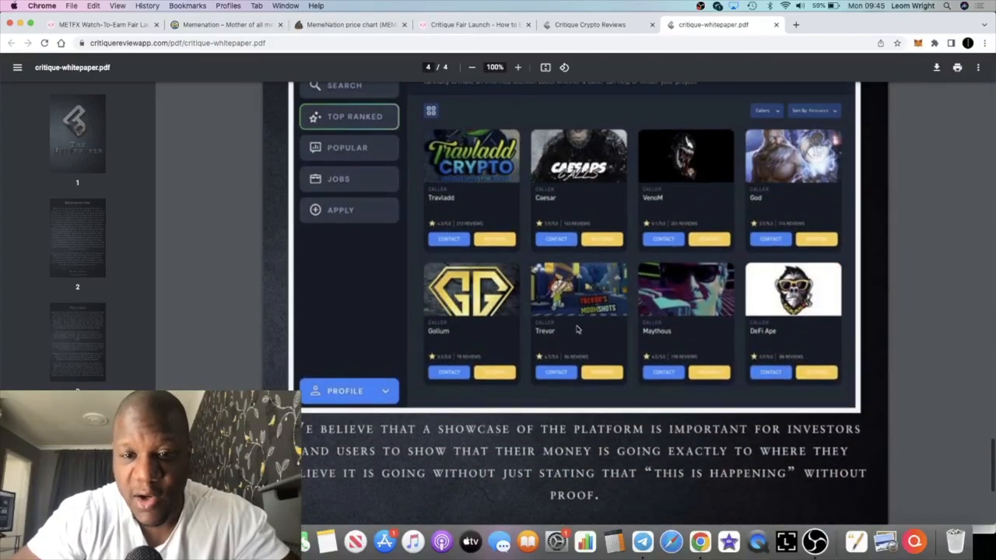
mouse_move(625, 314)
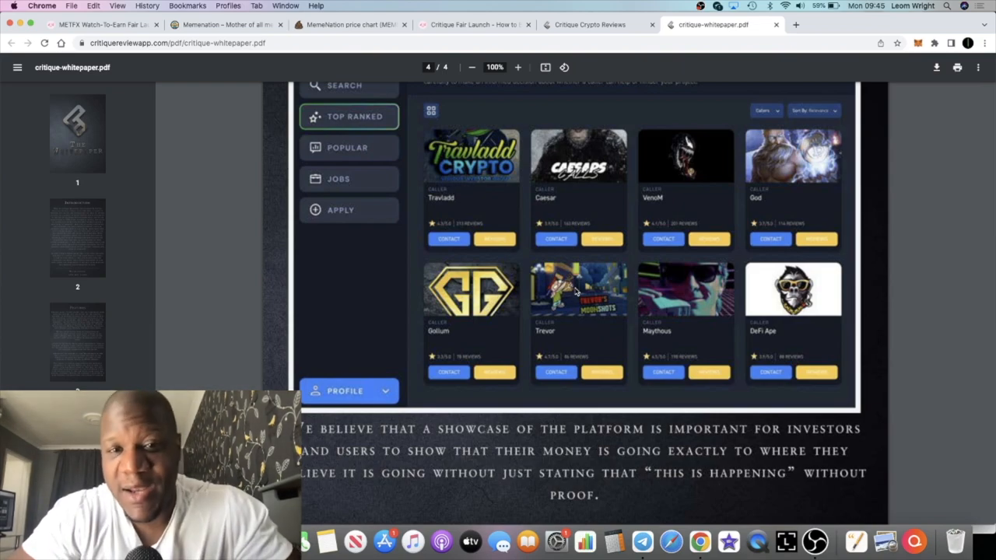
mouse_move(681, 199)
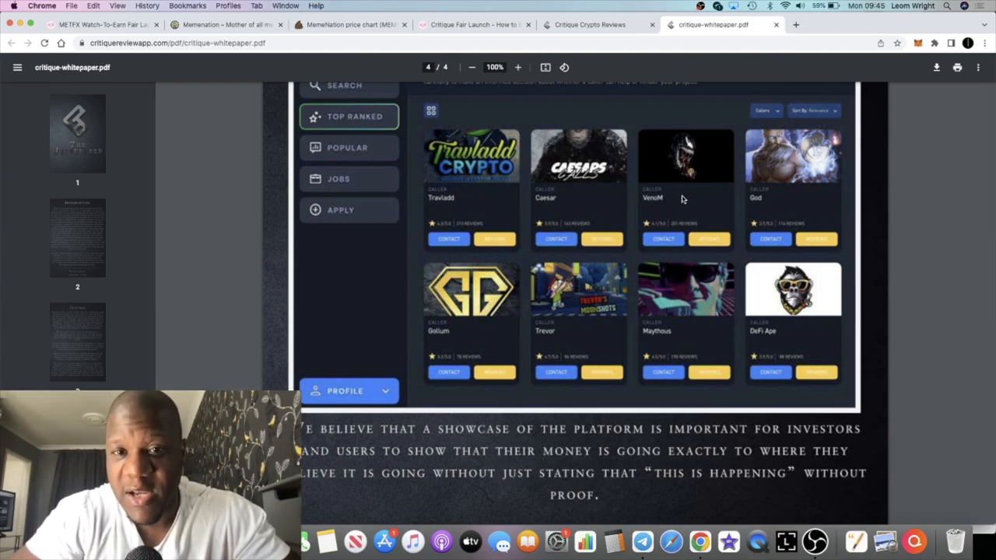
mouse_move(563, 283)
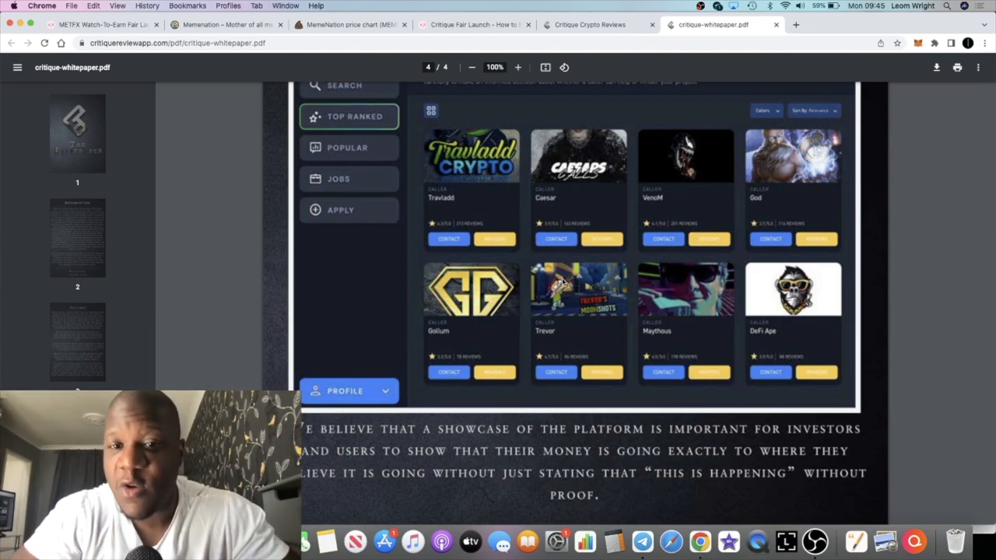
mouse_move(619, 286)
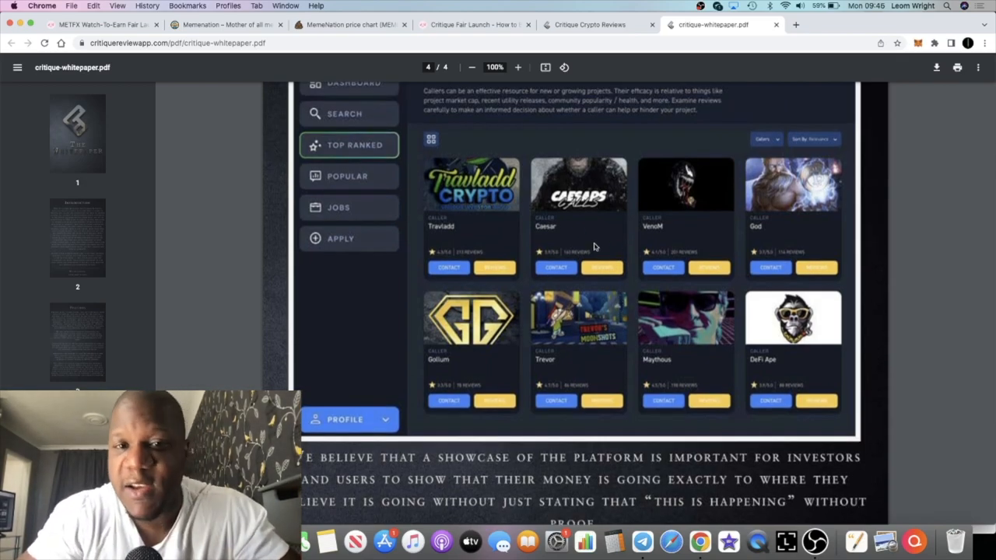
Read page 4's platform description and The Platform screenshot.
scroll(down, 3)
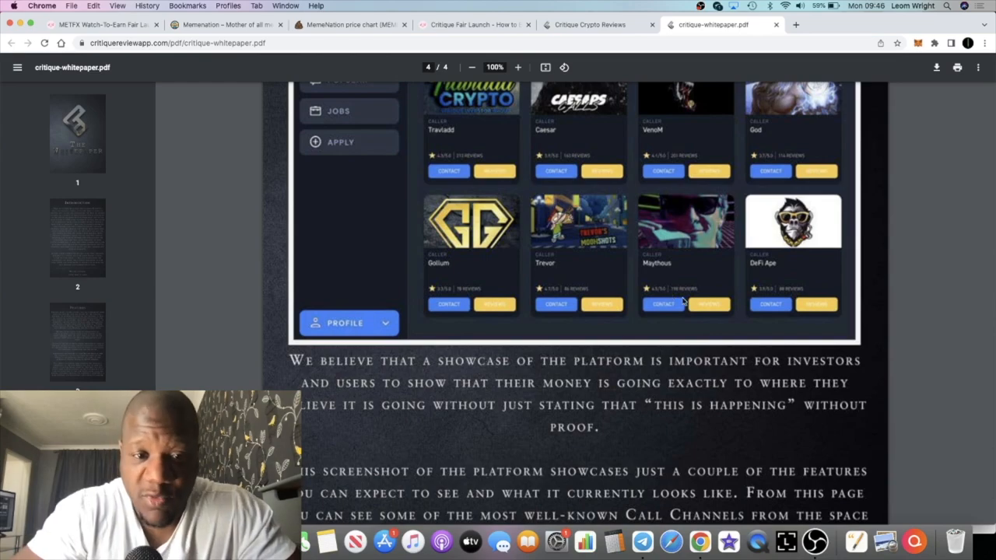
scroll(down, 3)
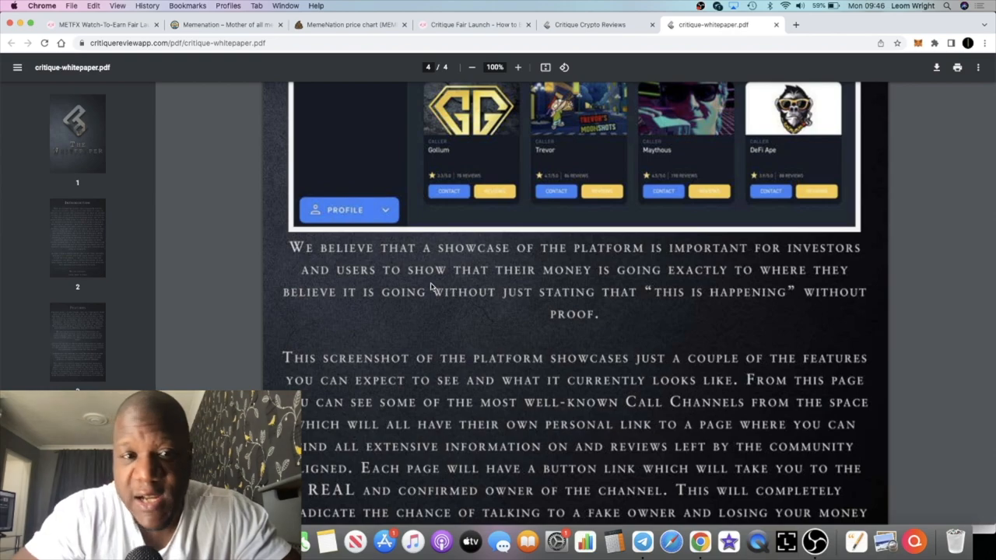
mouse_move(479, 336)
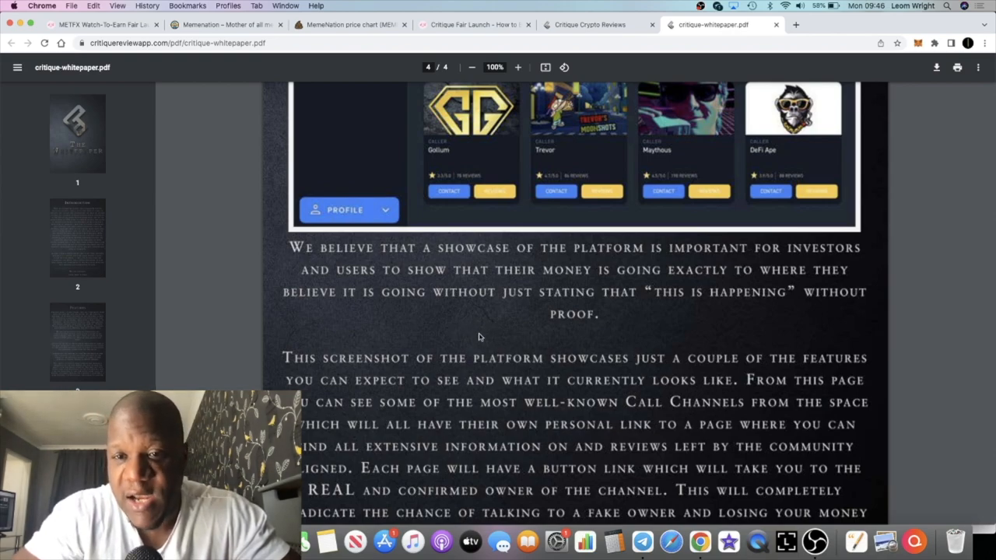
scroll(down, 3)
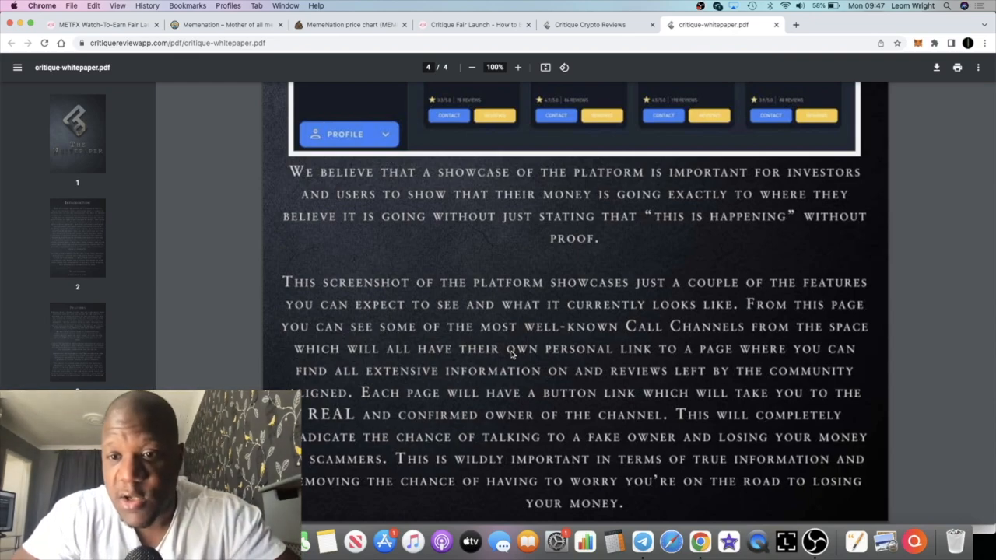
mouse_move(532, 399)
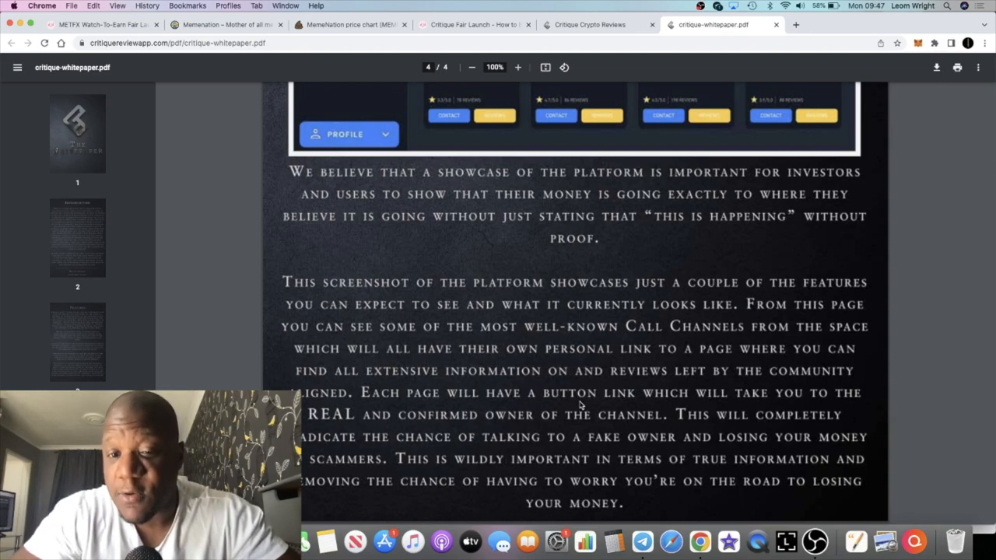
mouse_move(588, 392)
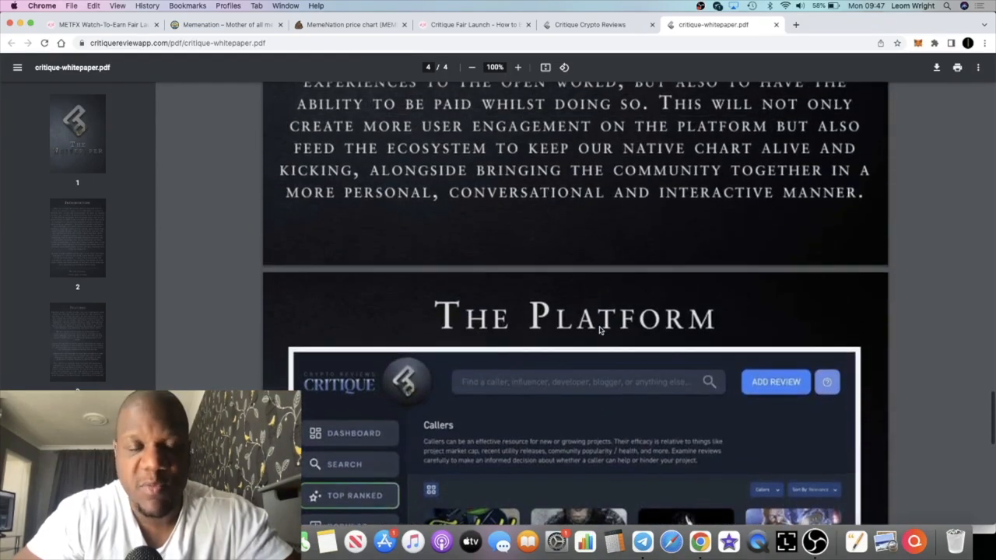
Work back up to page 2's 'We are Critique. We're here to help.' lines.
scroll(down, 3)
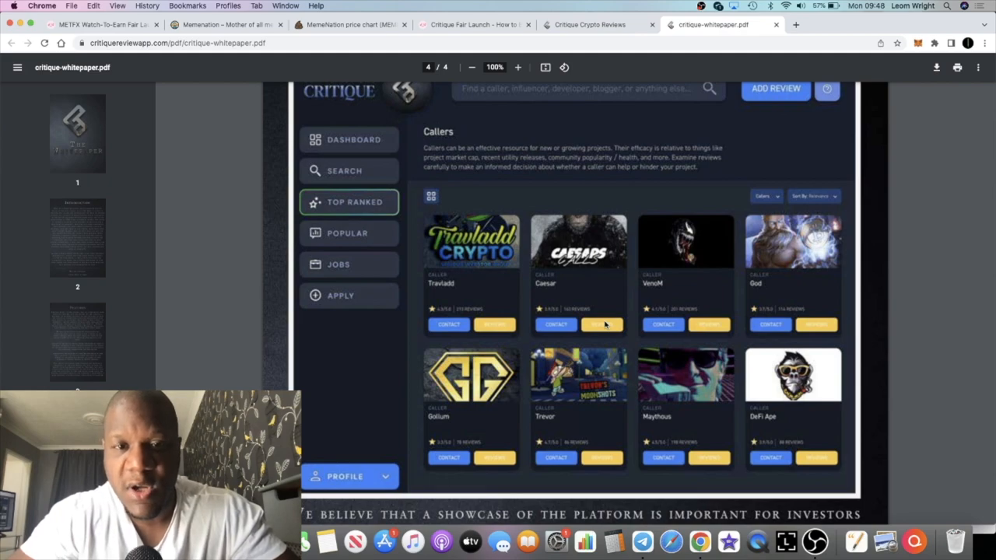
mouse_move(633, 310)
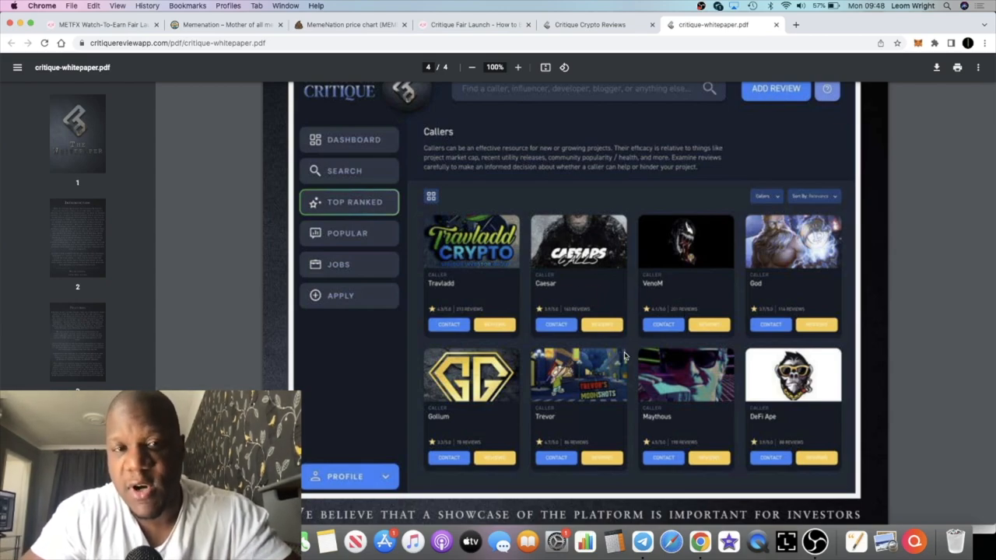
scroll(down, 3)
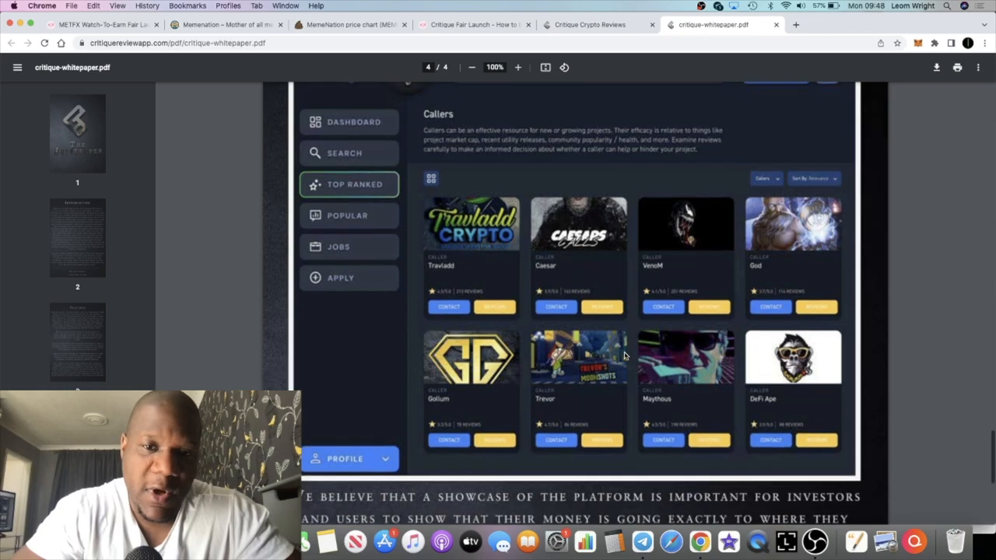
scroll(down, 3)
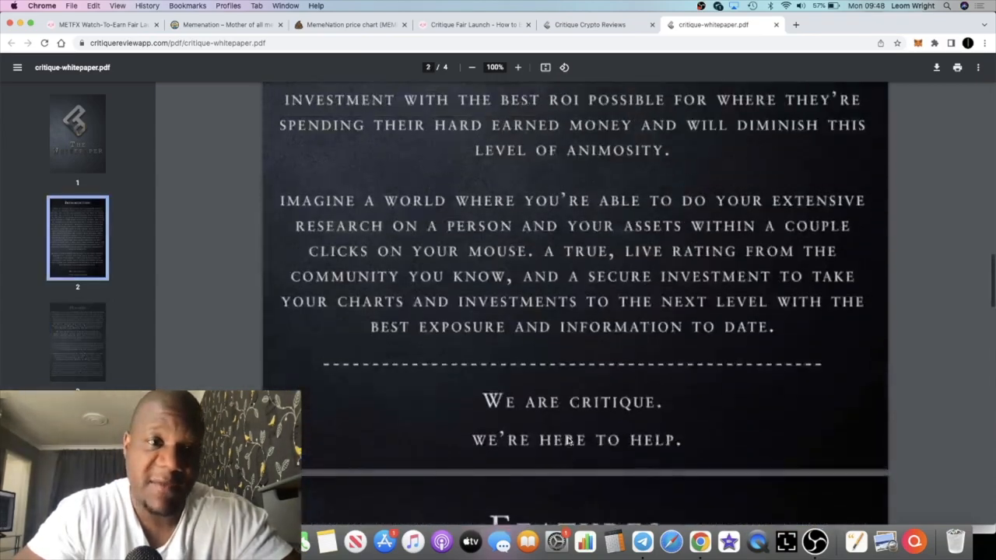
Jump through the whitepaper pages back to the cover, then return to the Critique website tab.
click(78, 134)
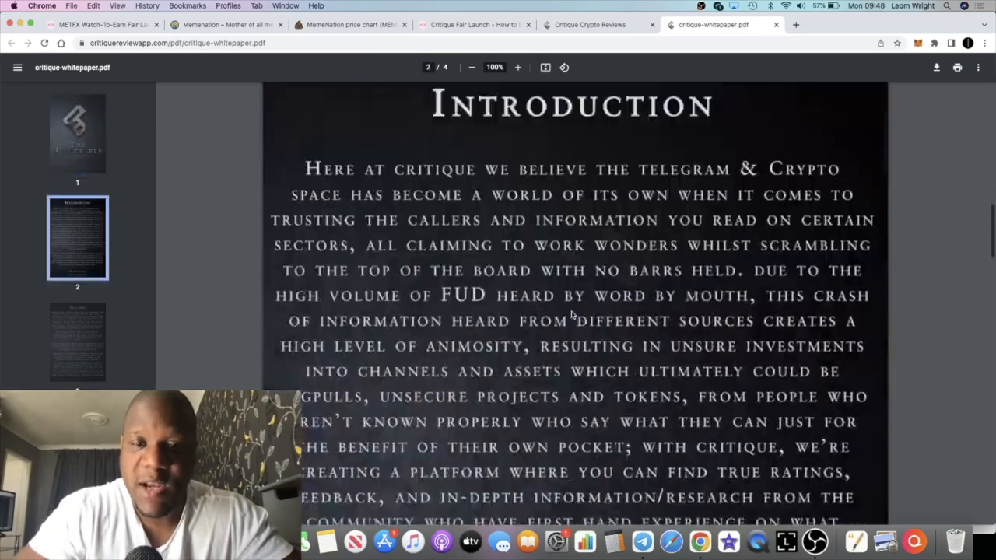
scroll(down, 3)
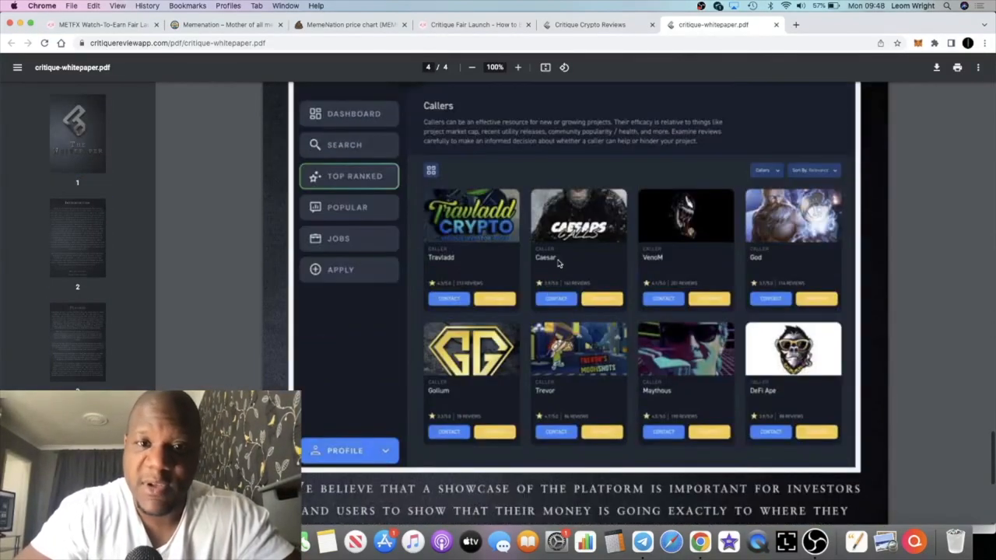
mouse_move(548, 249)
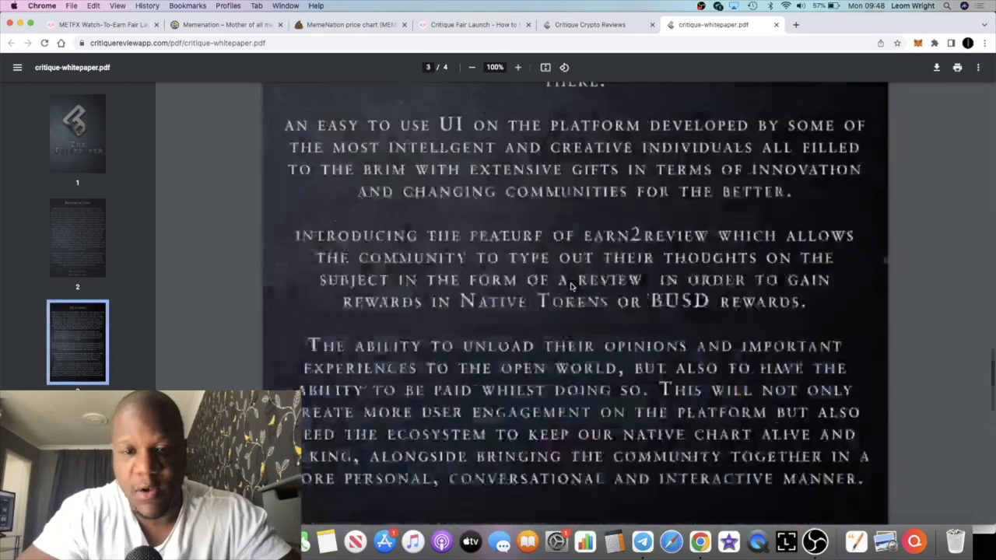
click(78, 132)
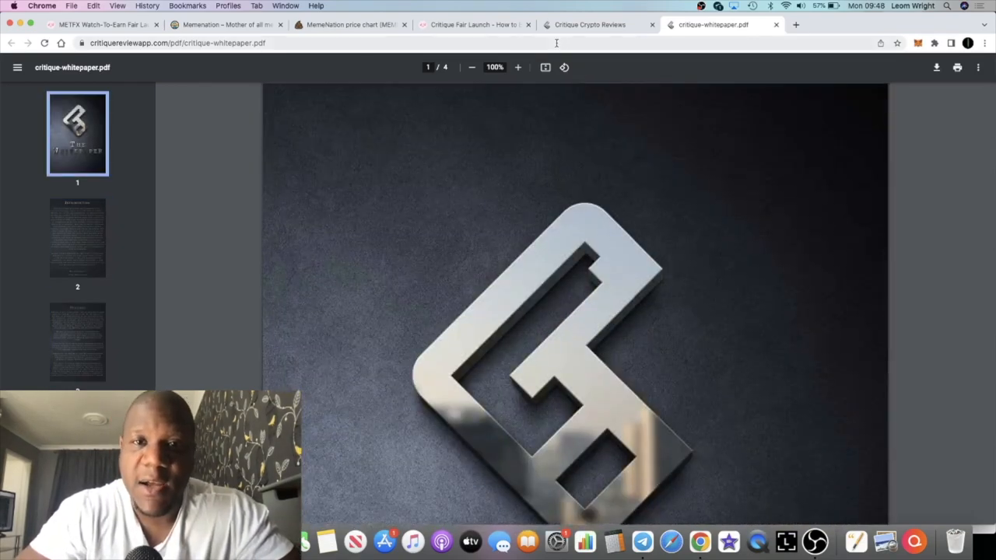
click(599, 25)
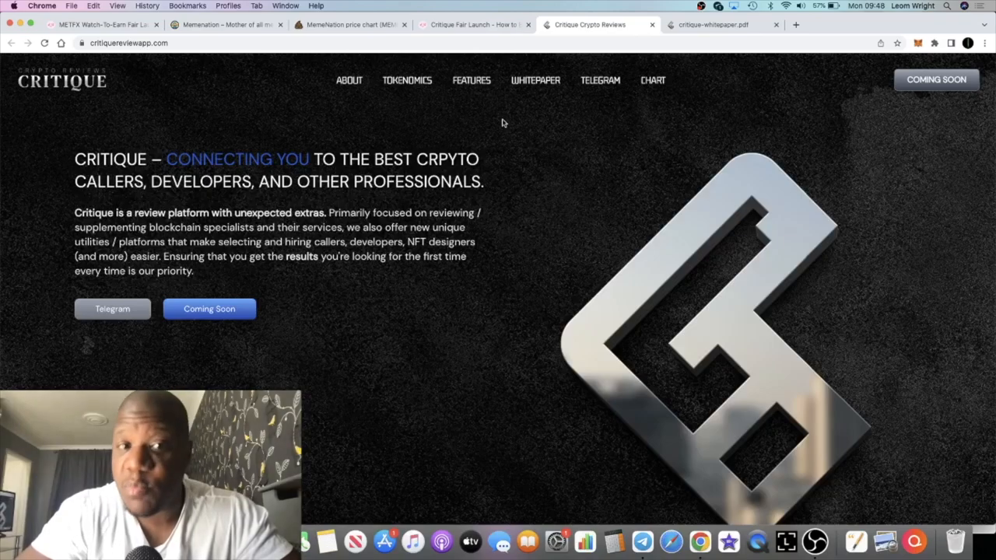
Skim the site's About and Features sections, then switch to the PinkSale Critique Fair Launch tab.
scroll(down, 3)
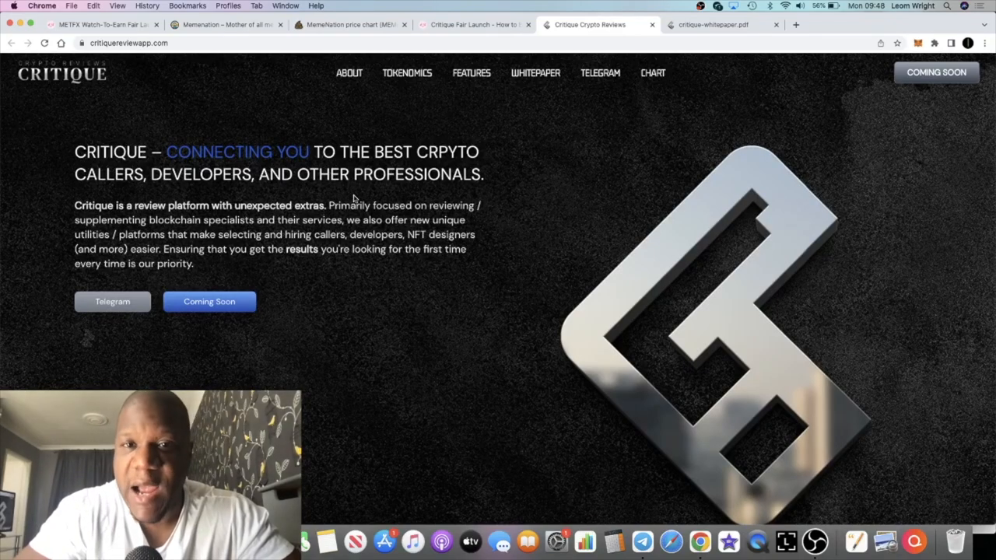
scroll(down, 3)
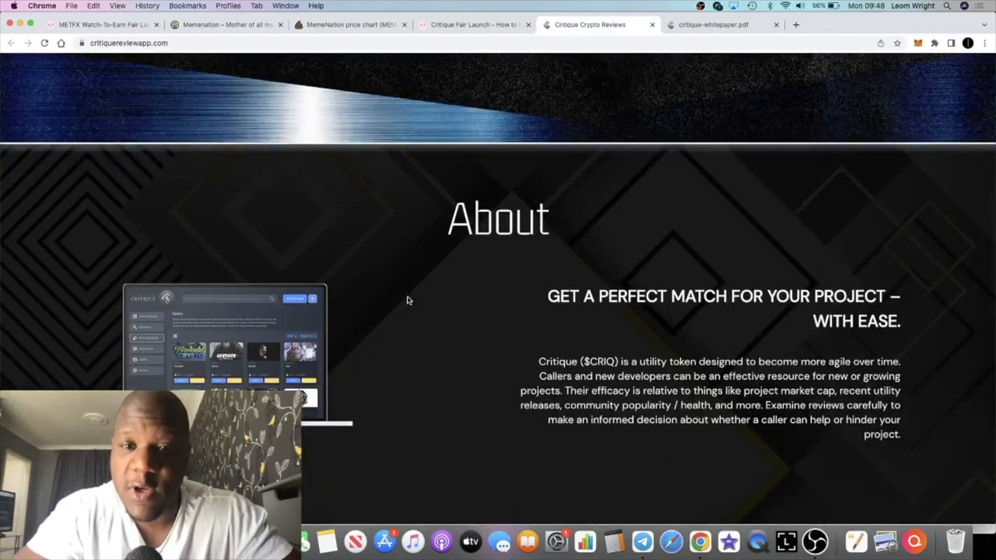
scroll(down, 3)
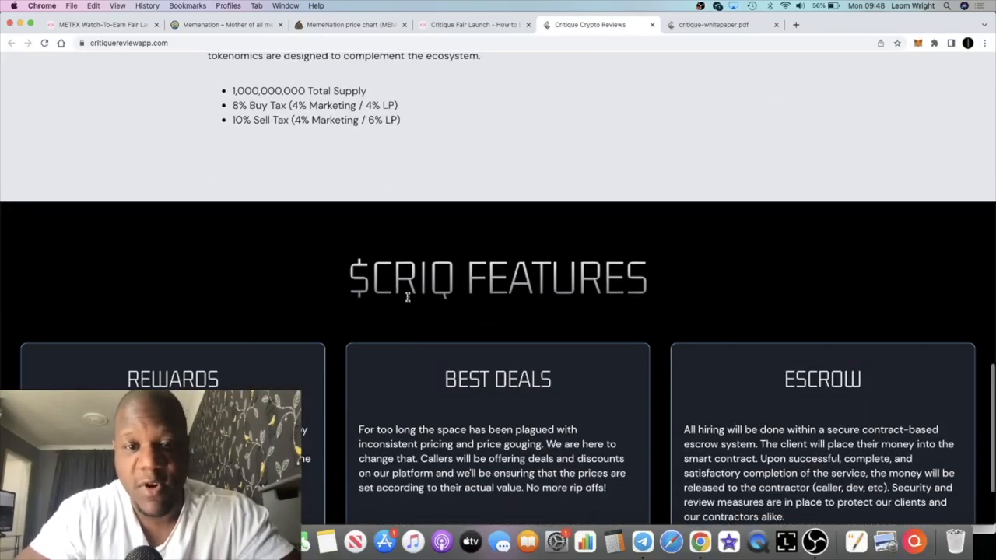
scroll(down, 3)
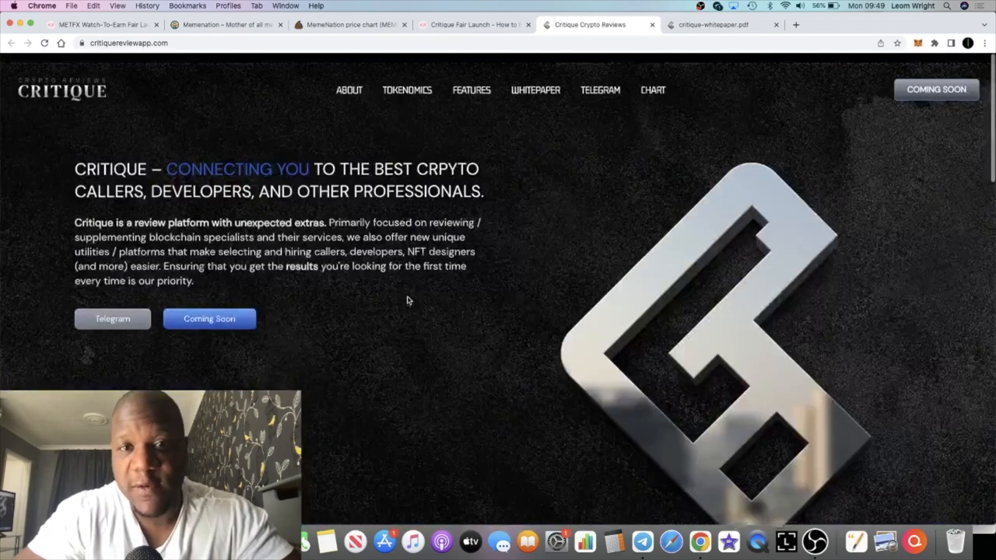
click(473, 25)
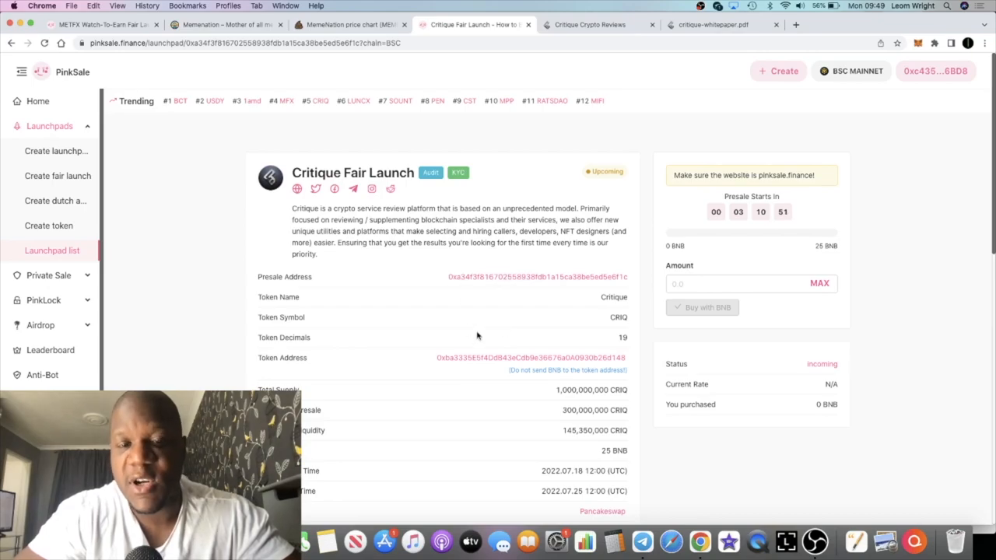
mouse_move(503, 319)
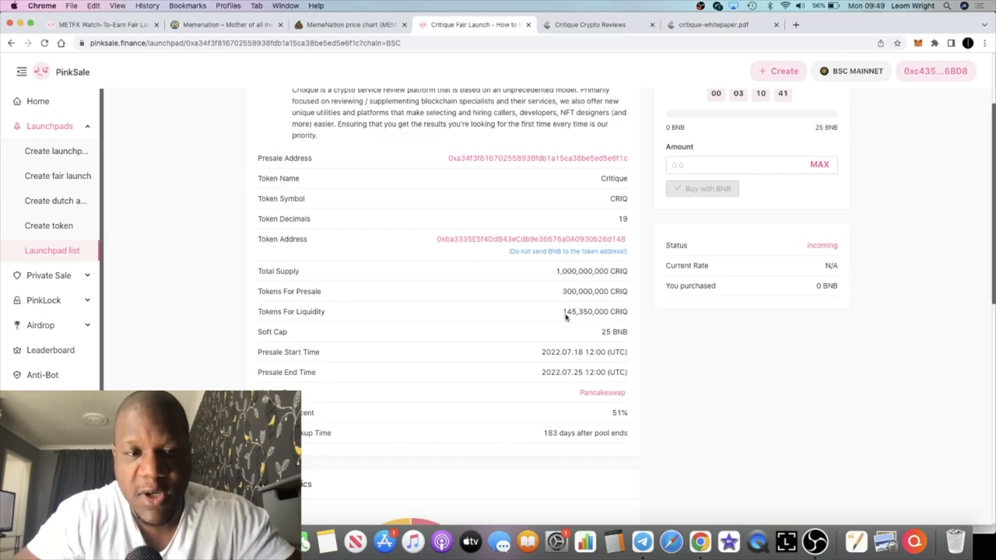
scroll(down, 3)
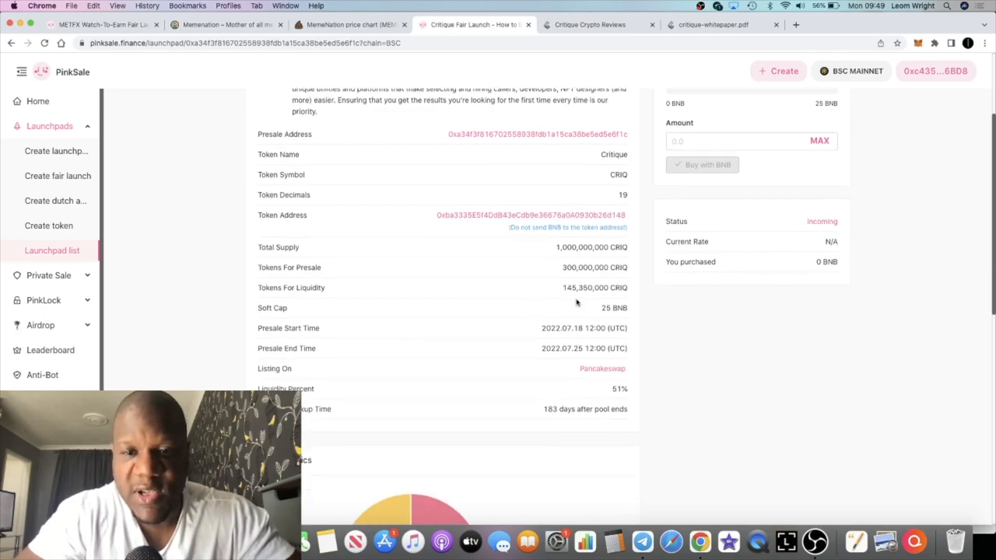
scroll(down, 3)
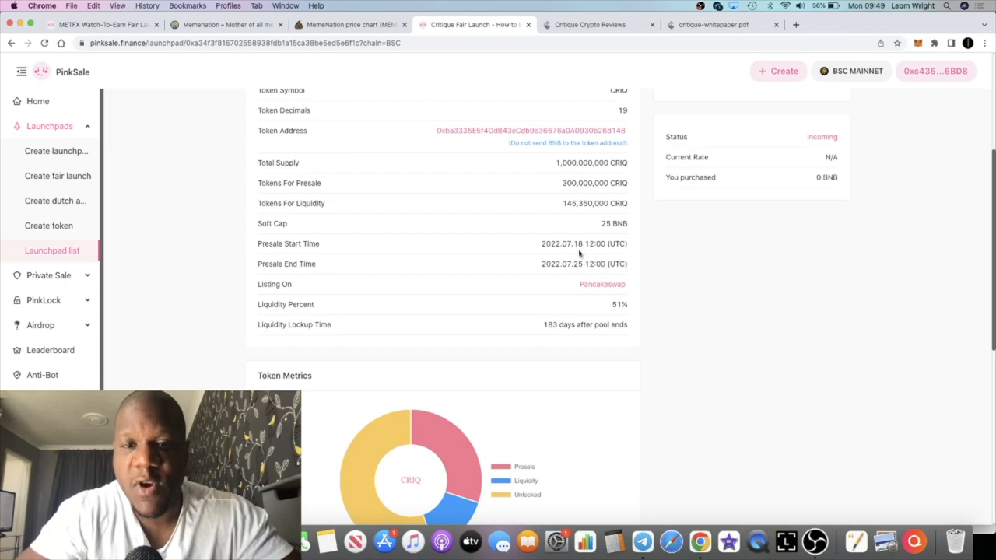
double_click(570, 243)
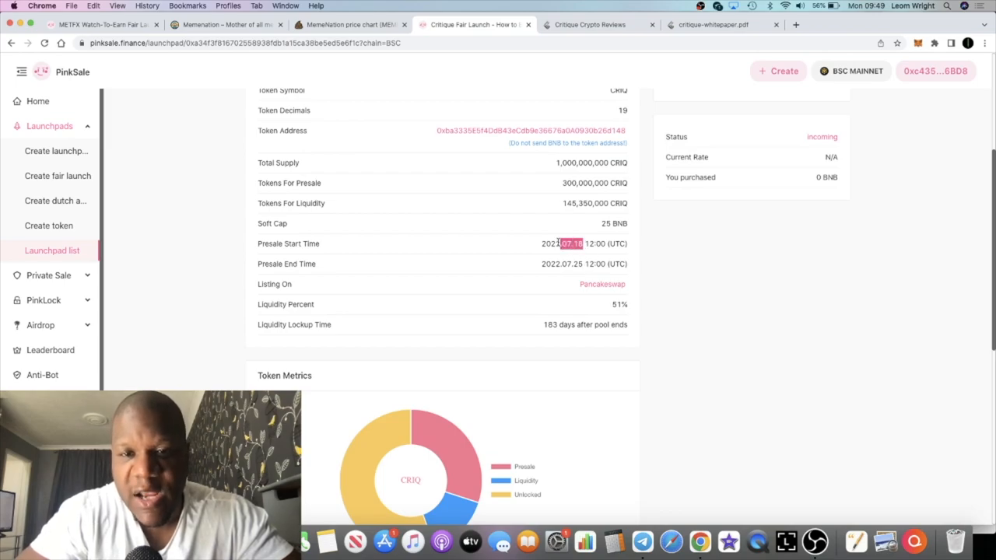
scroll(down, 3)
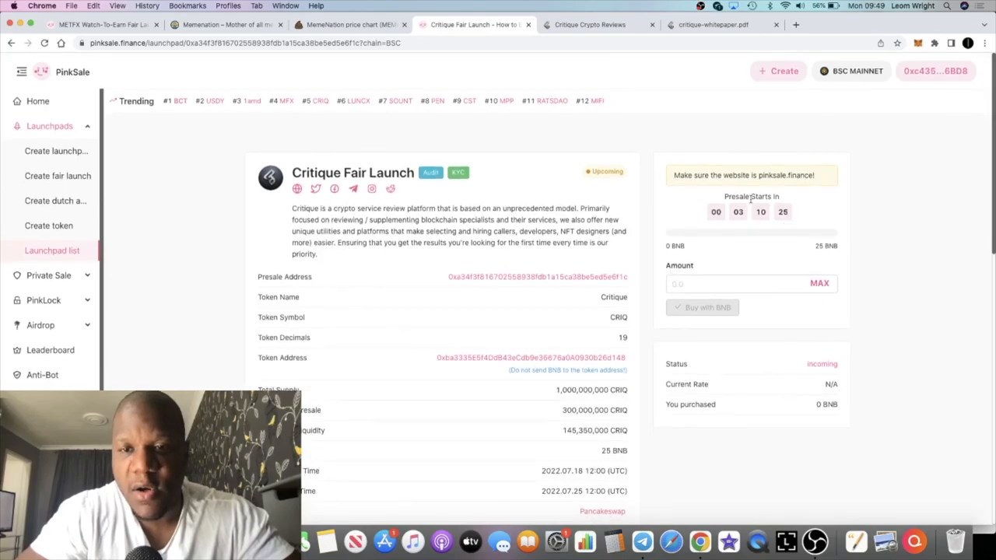
mouse_move(744, 375)
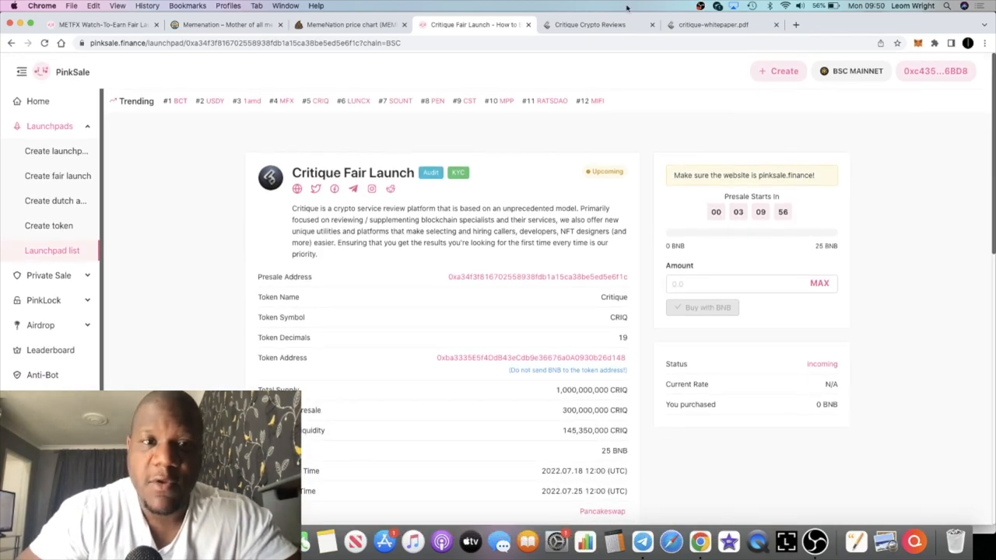
Switch back to the Critique Crypto Reviews homepage and scroll partway down and back up.
click(588, 25)
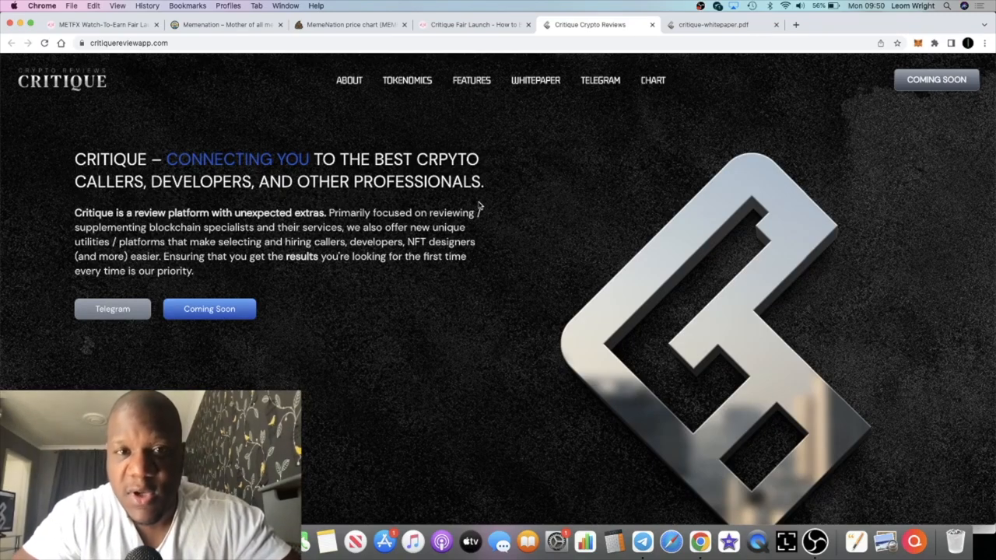
mouse_move(497, 209)
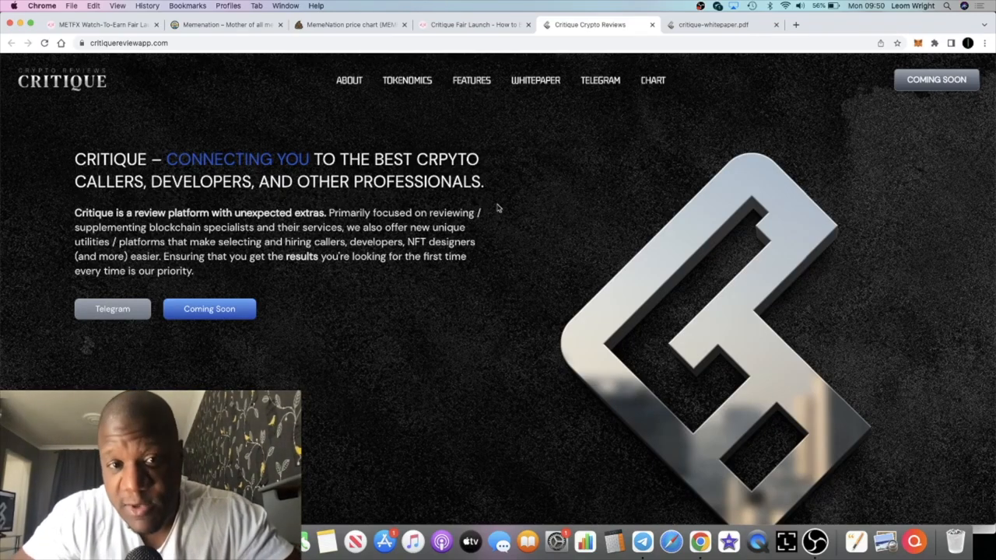
mouse_move(492, 246)
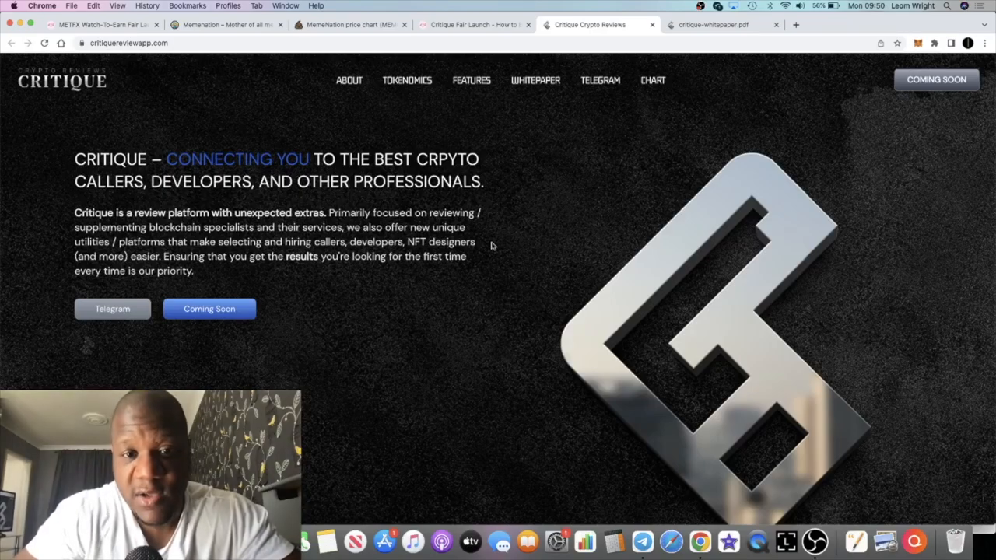
scroll(down, 3)
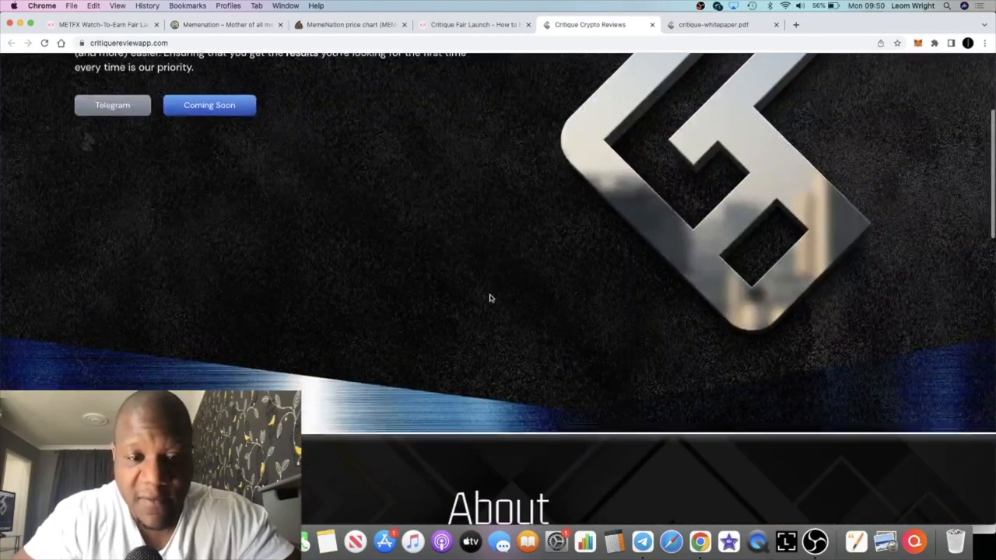
scroll(down, 3)
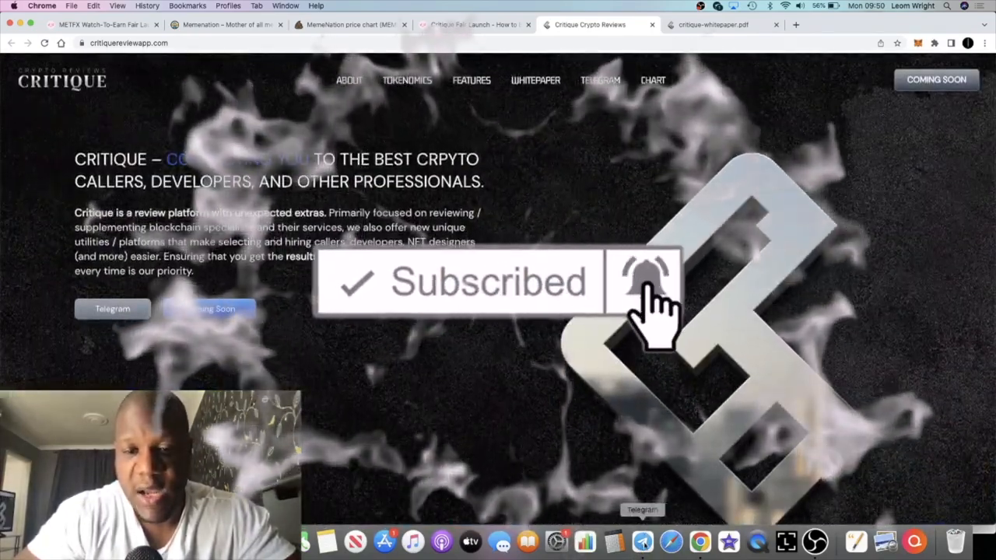
Follow the site's Telegram button to the Critique Community Entry Portal channel.
click(641, 541)
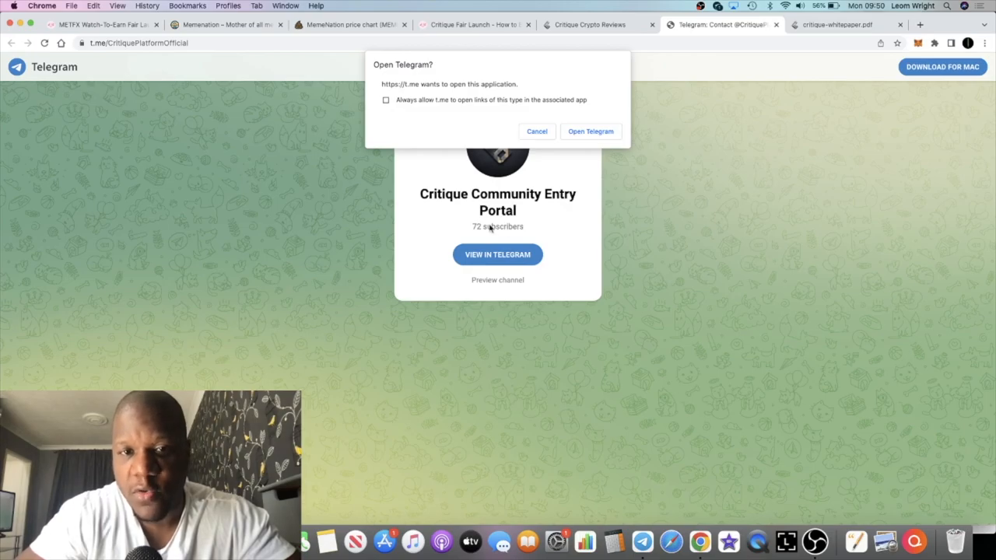
mouse_move(641, 542)
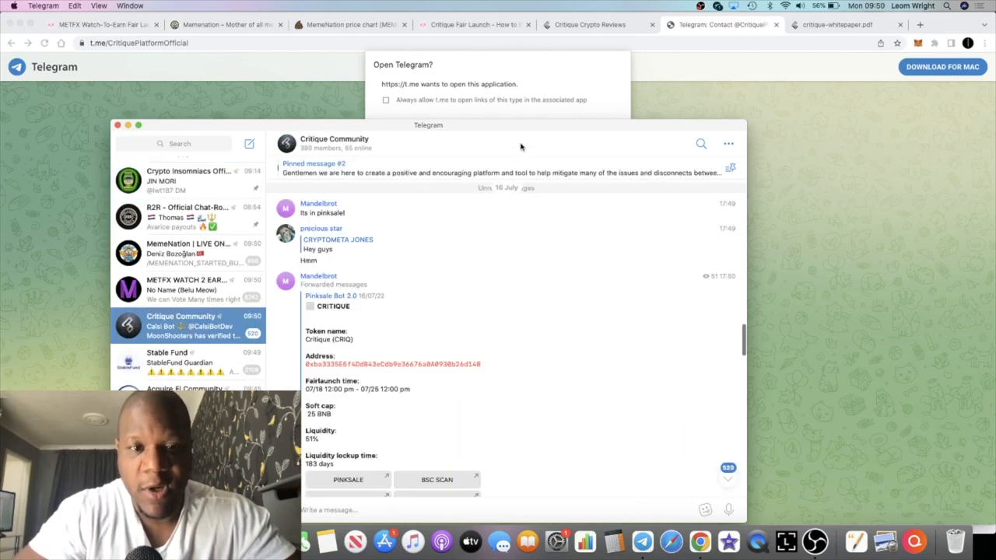
click(334, 143)
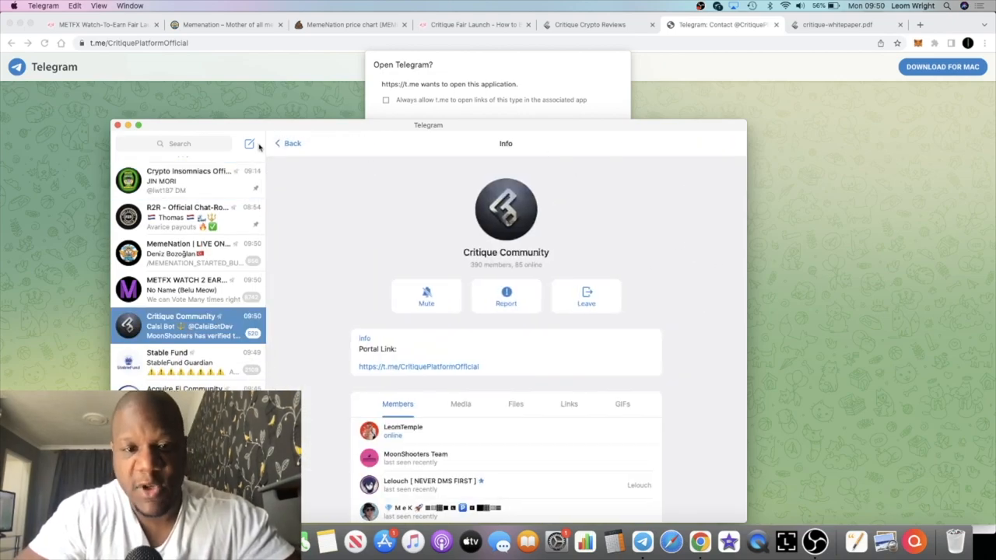
click(289, 143)
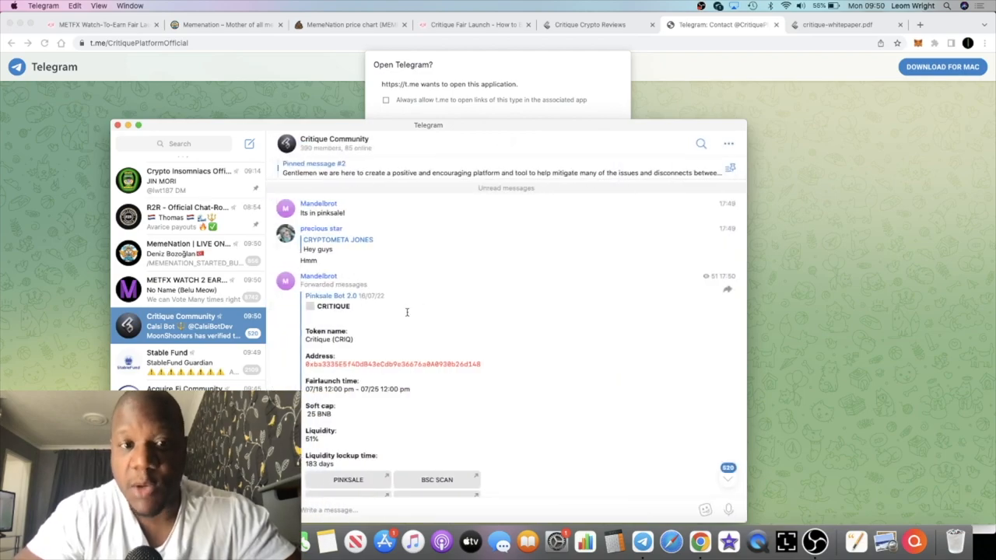
scroll(down, 3)
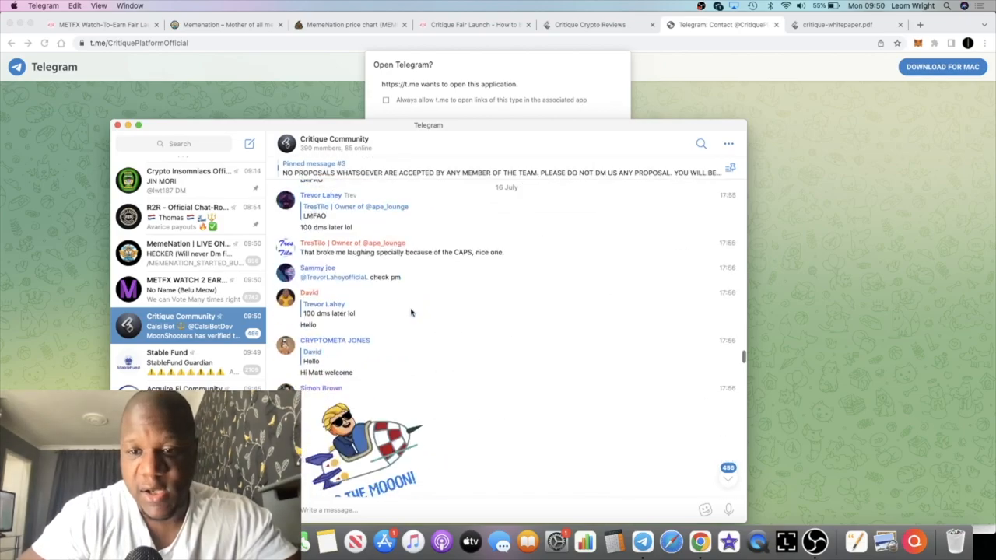
scroll(down, 3)
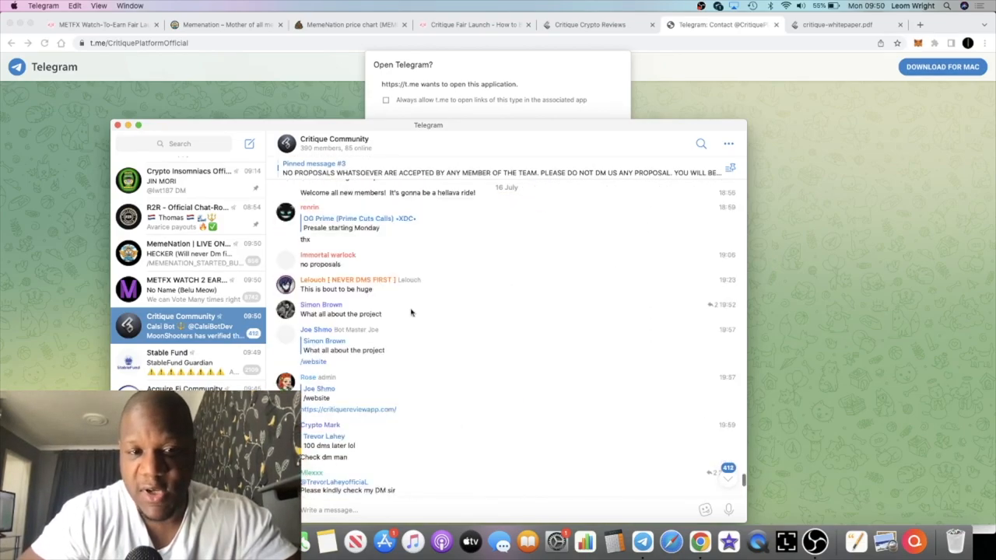